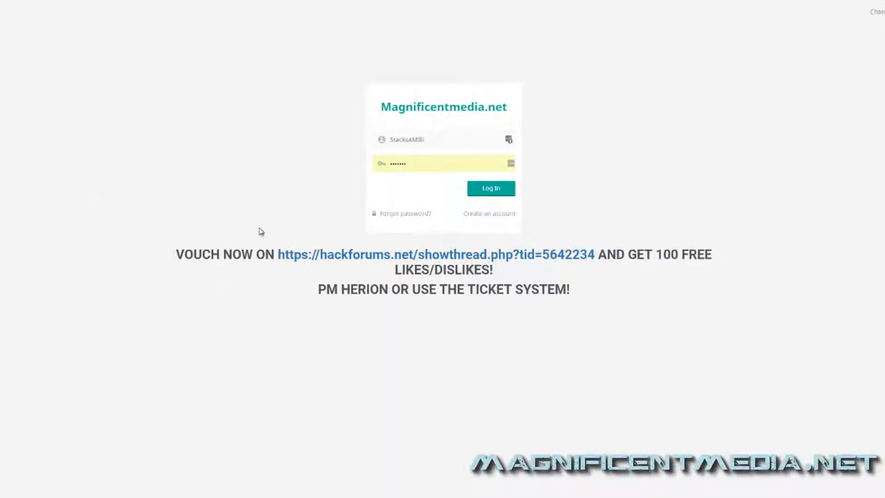
mouse_move(259, 298)
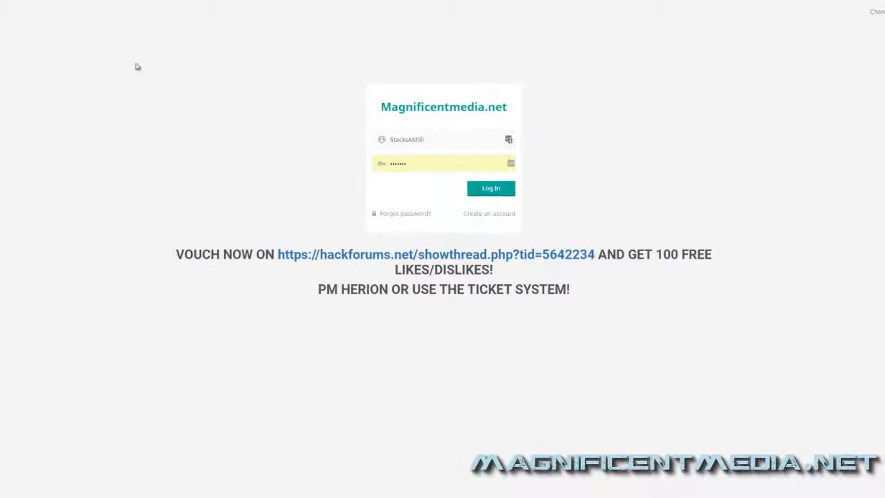
mouse_move(599, 68)
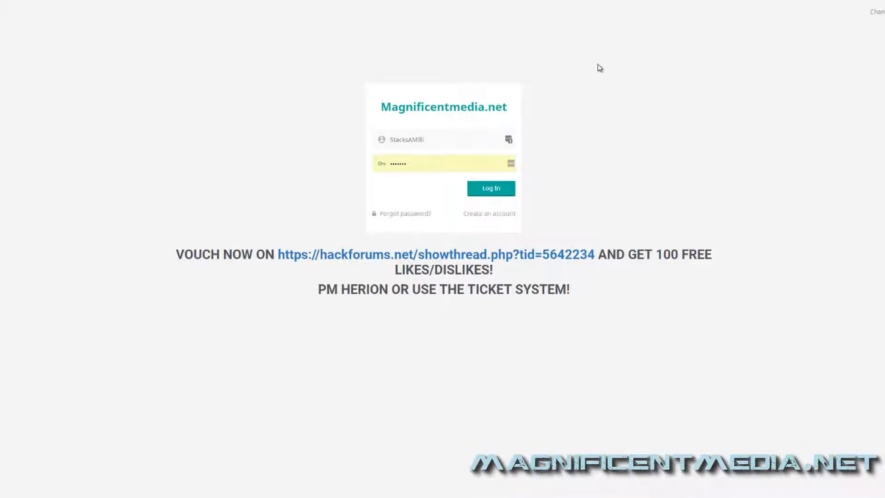
mouse_move(575, 135)
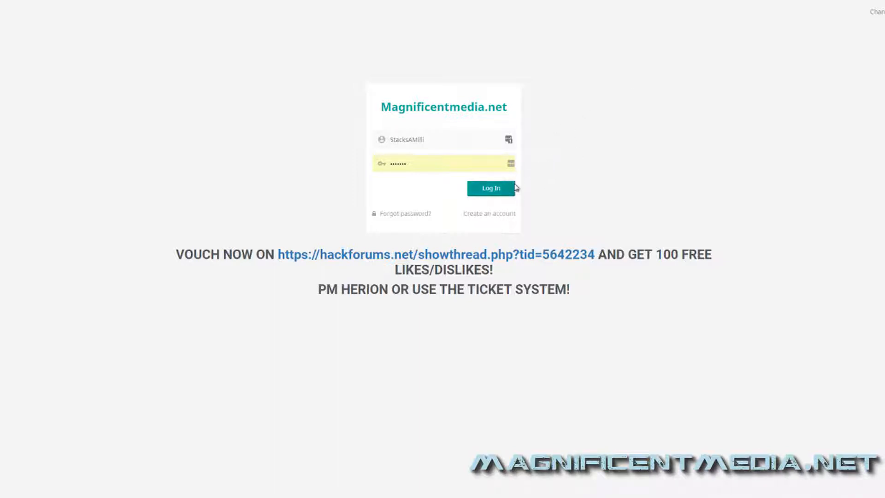
mouse_move(181, 126)
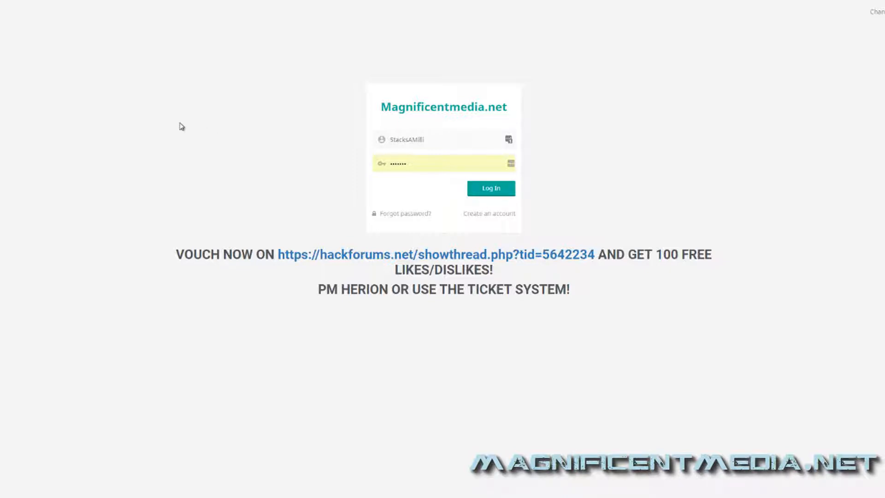
mouse_move(421, 44)
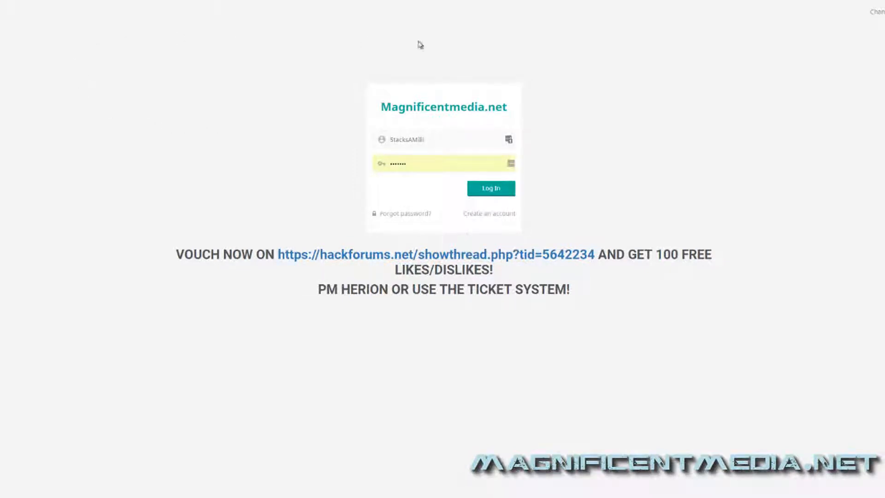
mouse_move(438, 107)
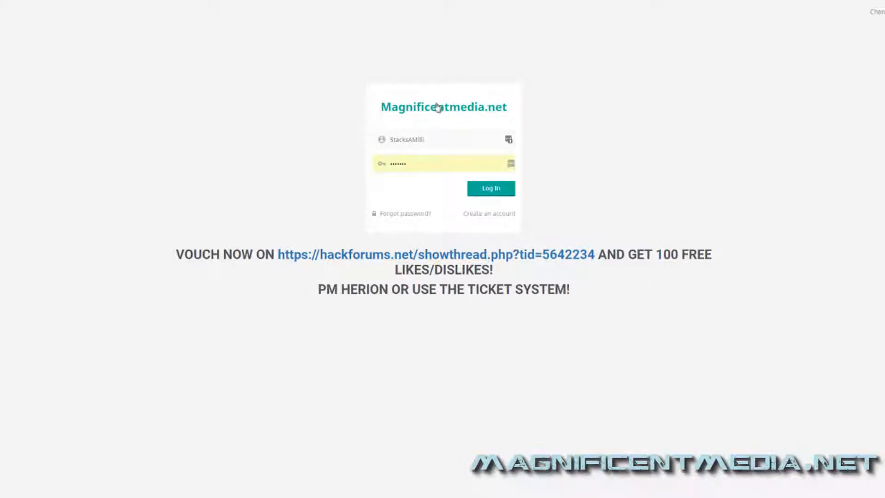
mouse_move(786, 235)
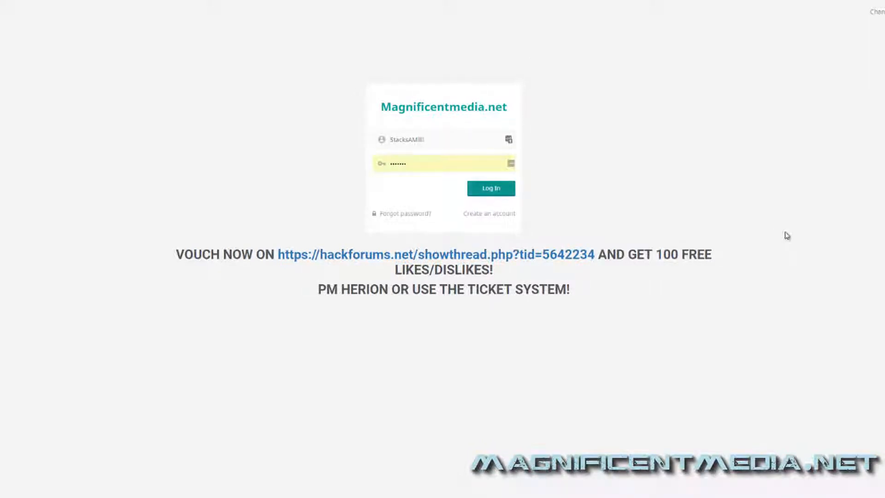
Sign in and land on the dashboard showing 105 total orders and $5.01 balance
click(490, 189)
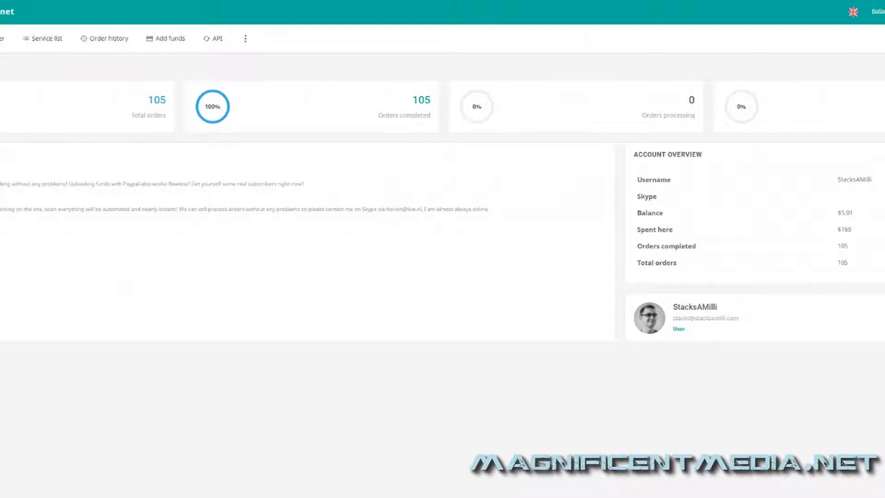
mouse_move(170, 38)
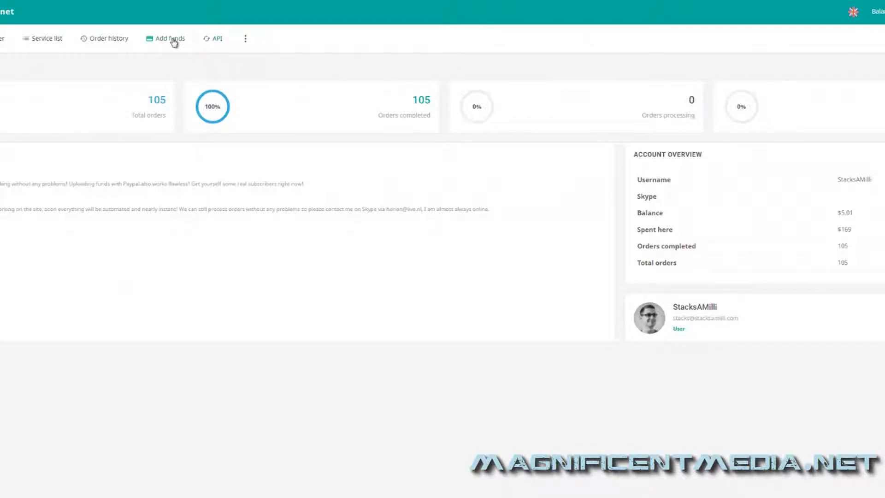
mouse_move(154, 54)
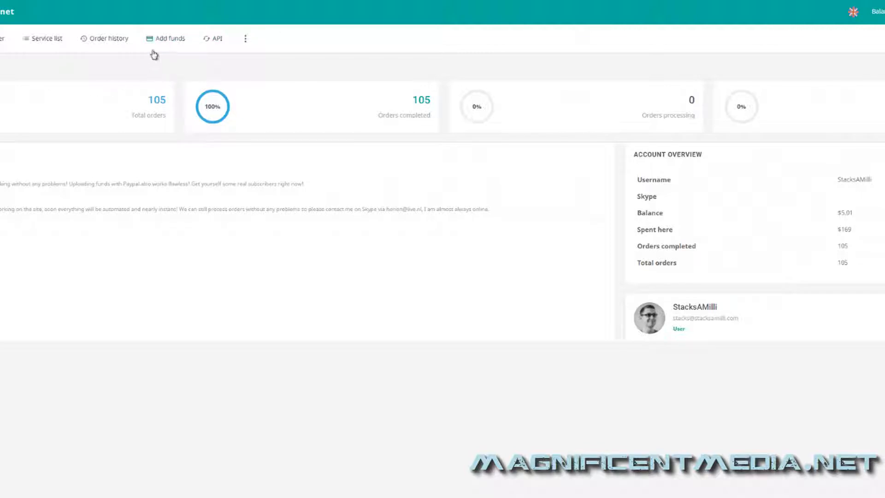
mouse_move(165, 49)
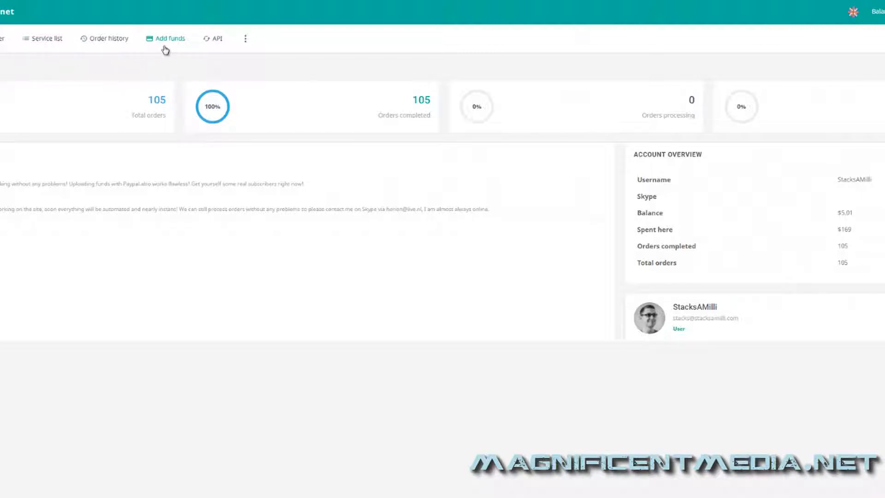
Go to Add funds, look over the payment methods and keep Paypal selected
click(168, 38)
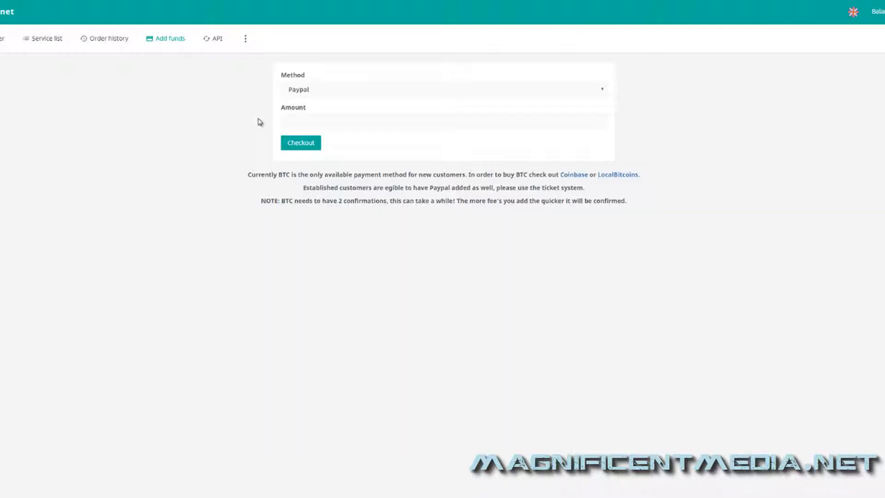
mouse_move(316, 93)
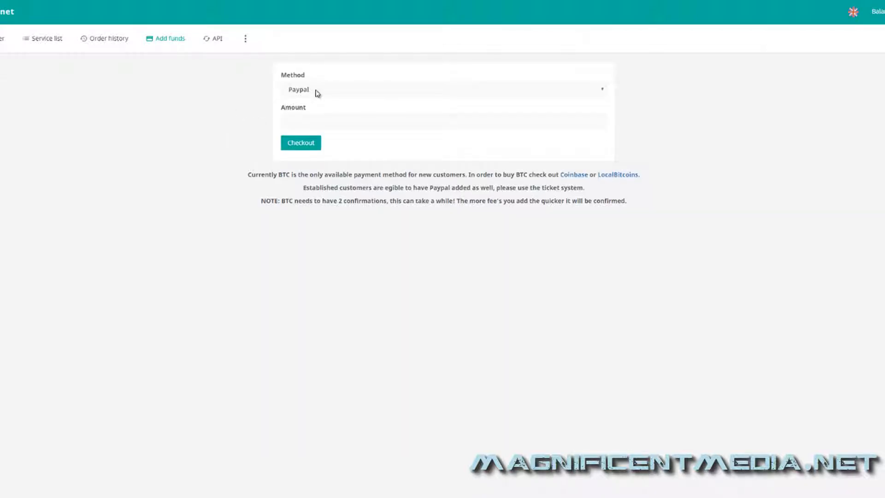
click(443, 90)
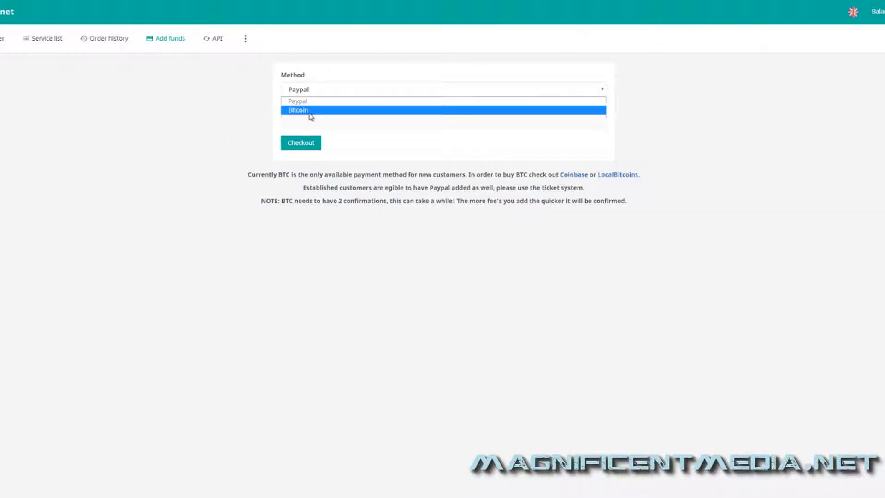
click(298, 100)
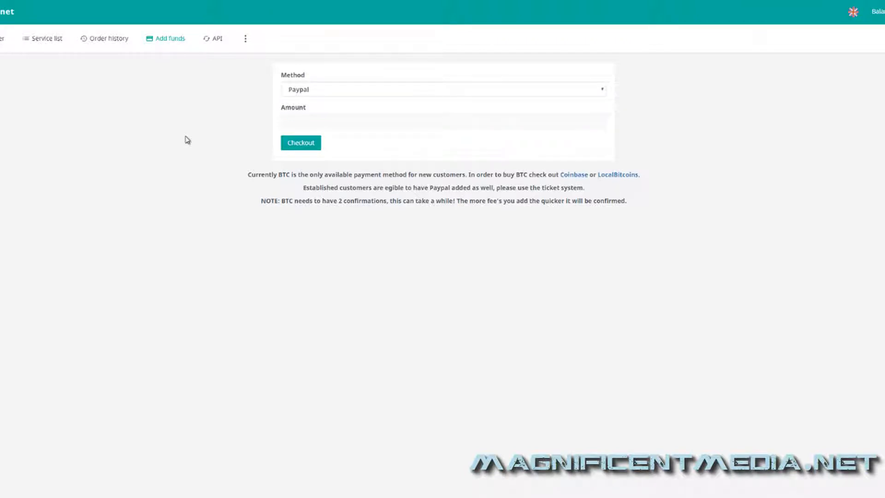
click(443, 89)
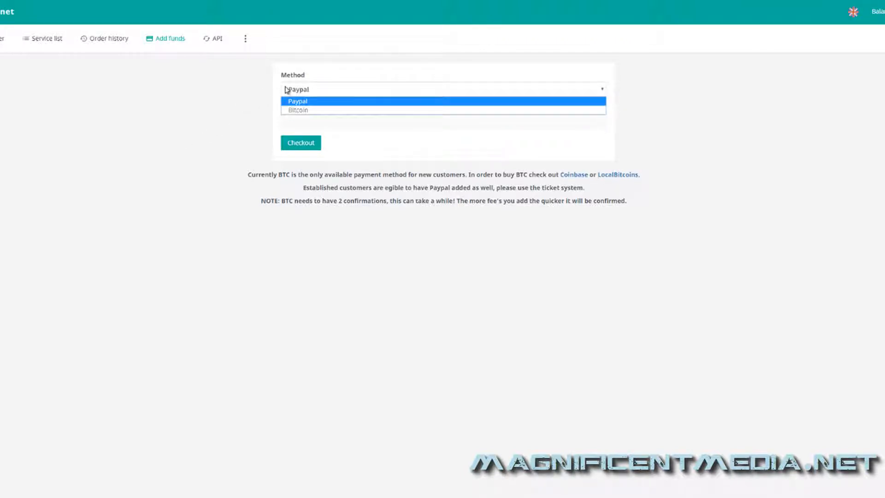
click(298, 101)
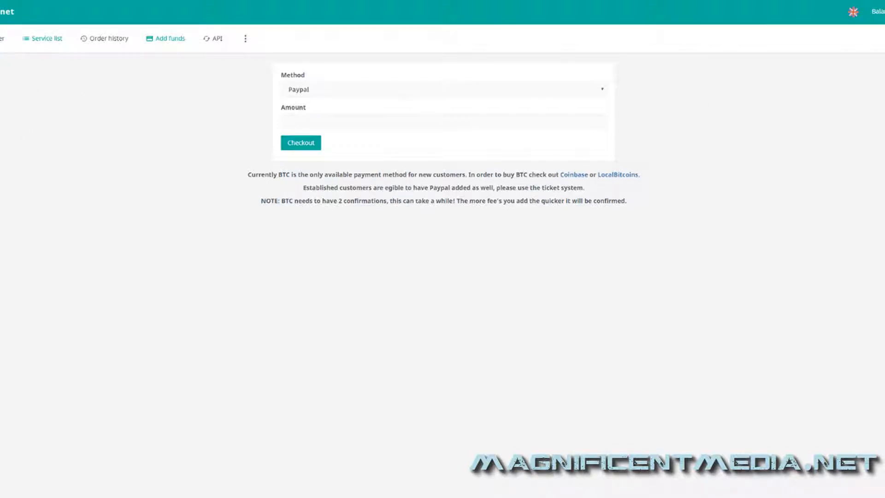
View the service list and highlight the 25000 maximum order for Dislikes and Likes
click(46, 39)
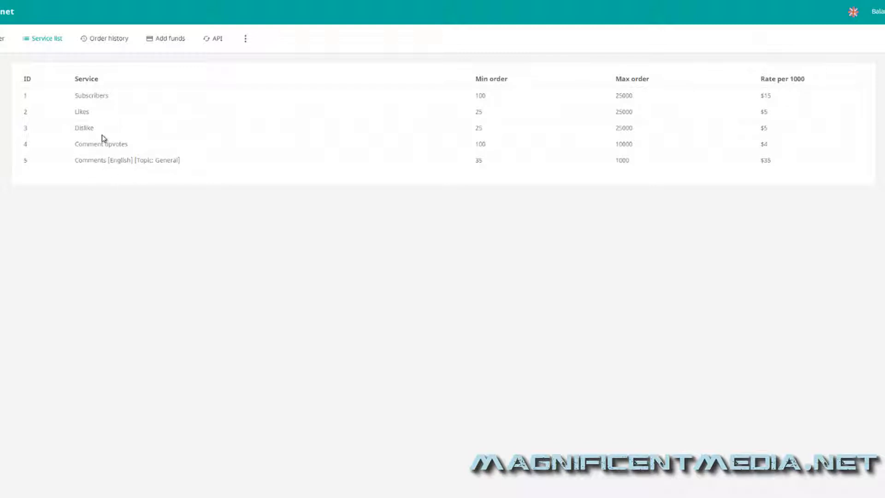
mouse_move(104, 191)
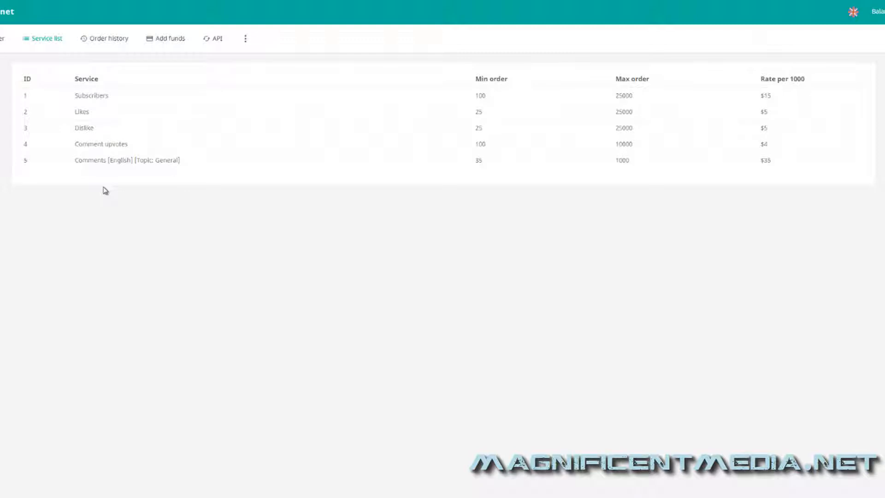
mouse_move(125, 140)
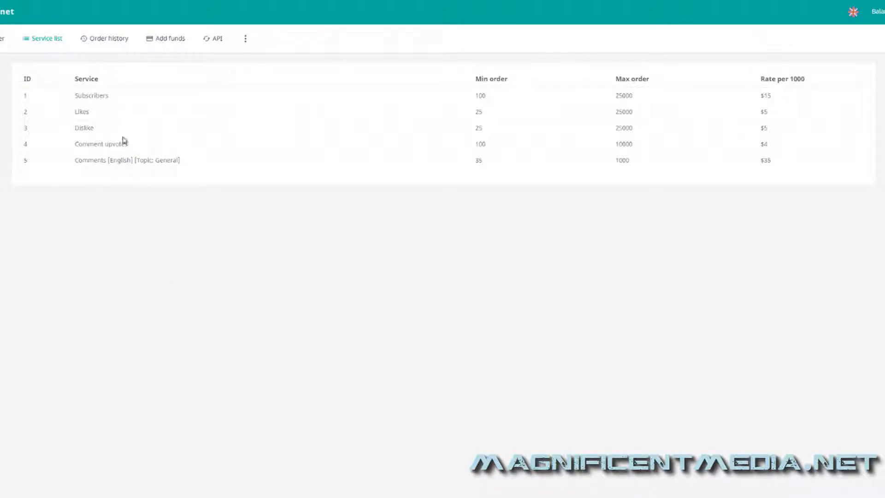
double_click(84, 128)
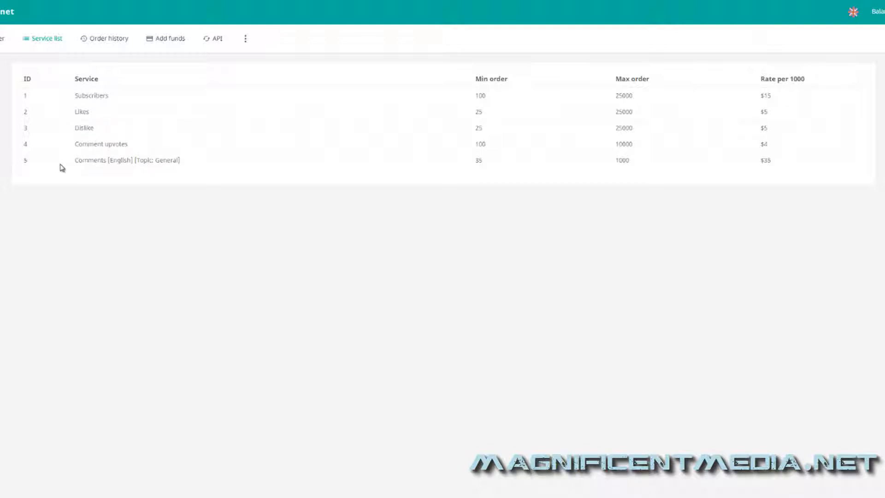
mouse_move(126, 137)
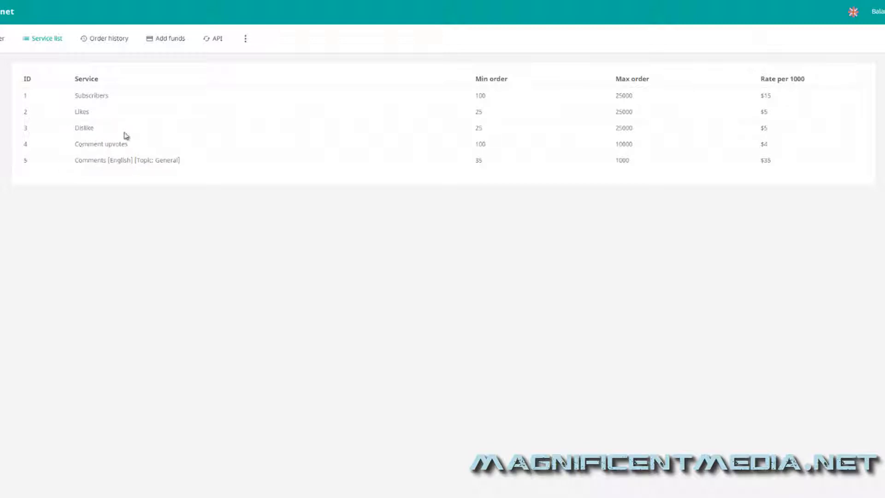
mouse_move(61, 213)
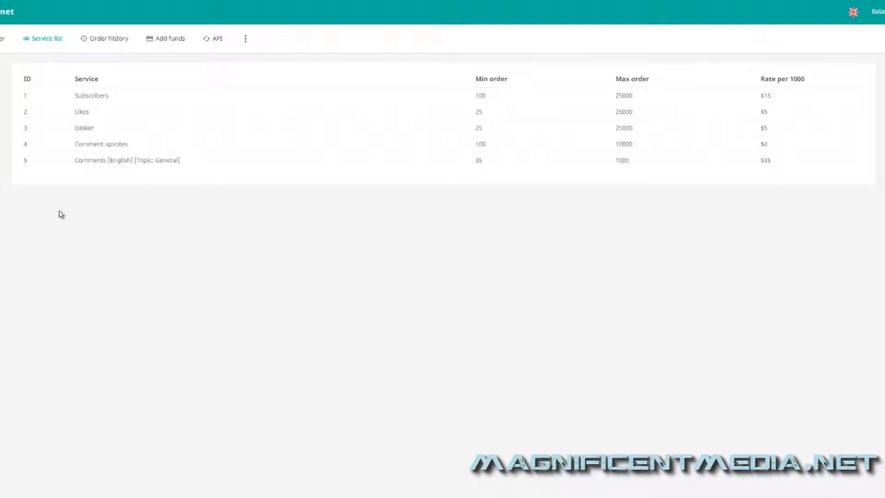
mouse_move(640, 111)
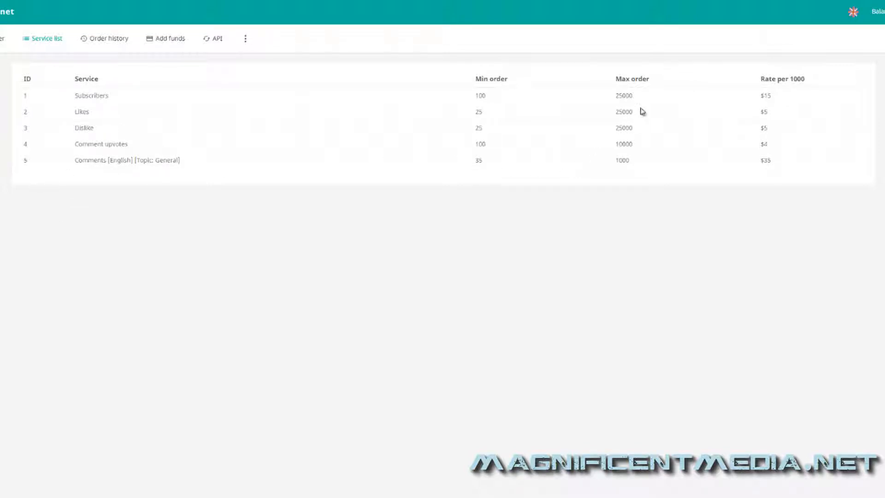
double_click(623, 95)
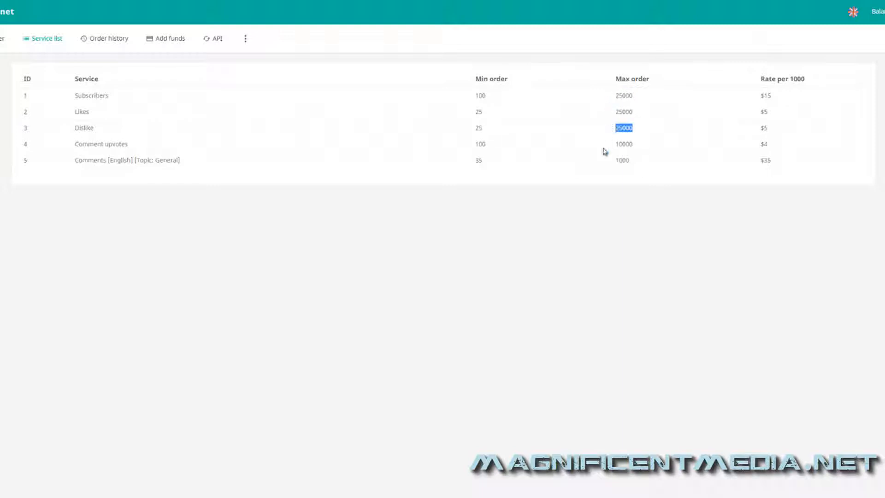
mouse_move(606, 173)
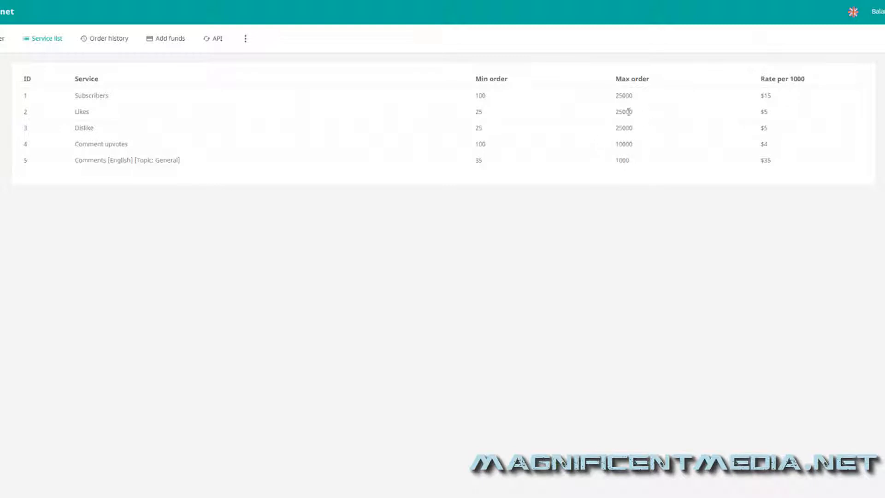
double_click(623, 112)
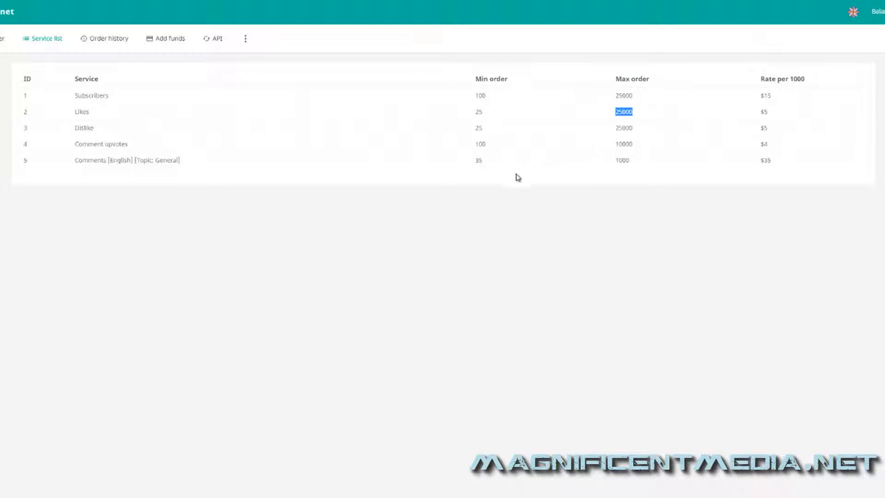
mouse_move(505, 238)
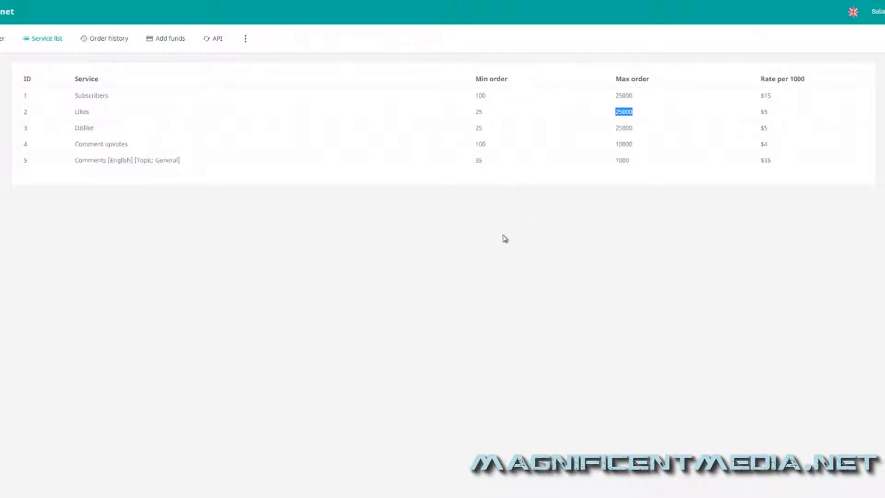
mouse_move(490, 254)
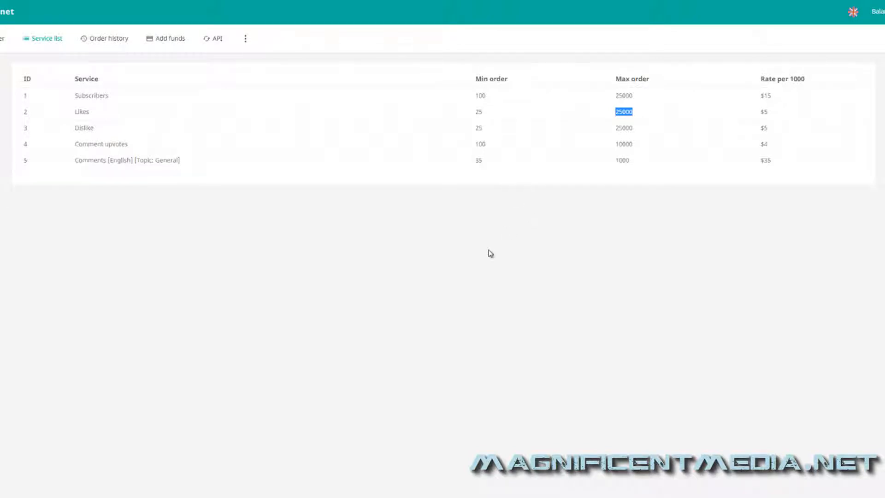
mouse_move(538, 212)
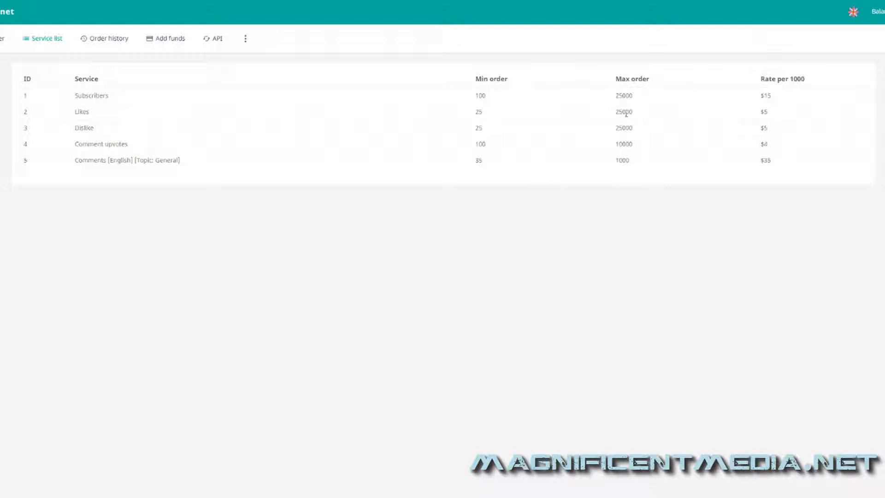
double_click(623, 112)
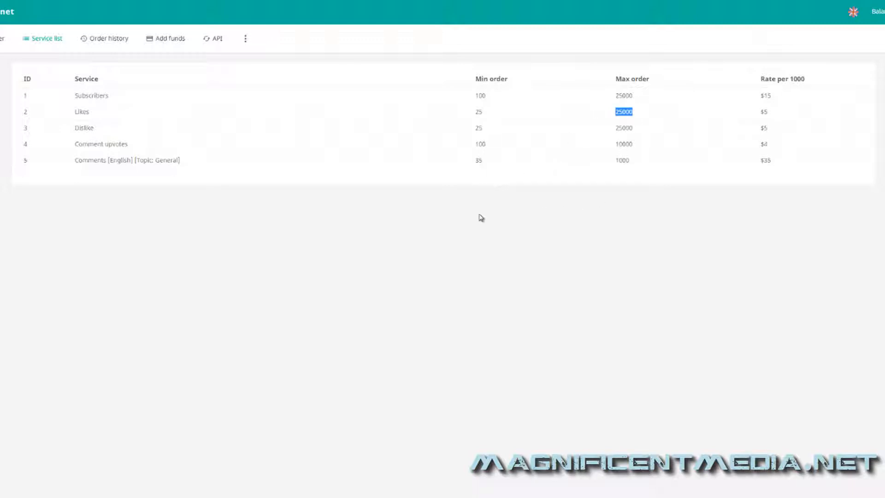
mouse_move(461, 219)
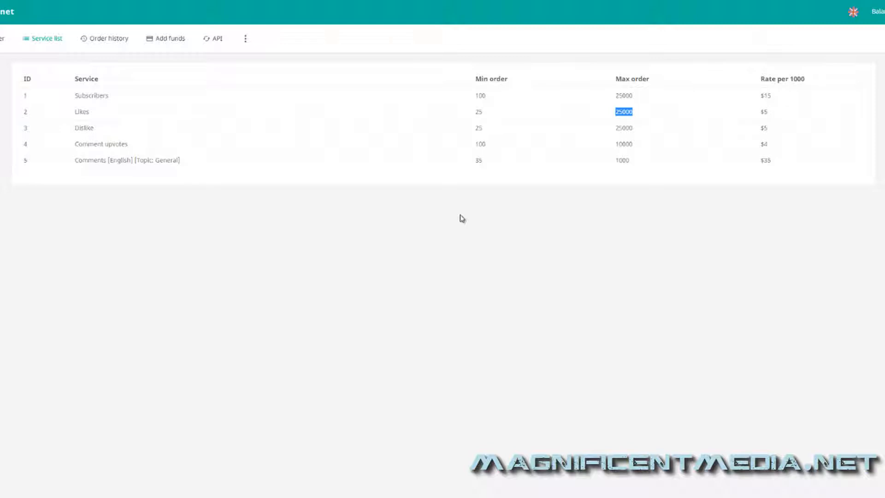
mouse_move(602, 184)
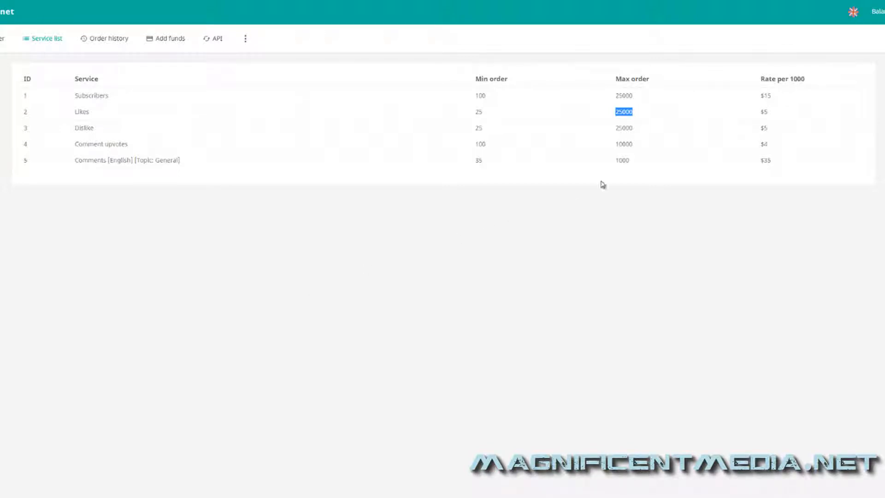
click(128, 183)
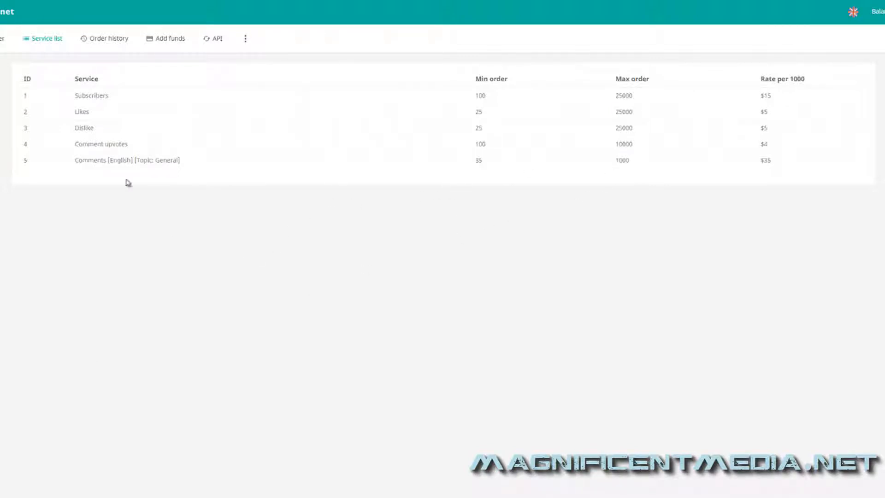
mouse_move(120, 94)
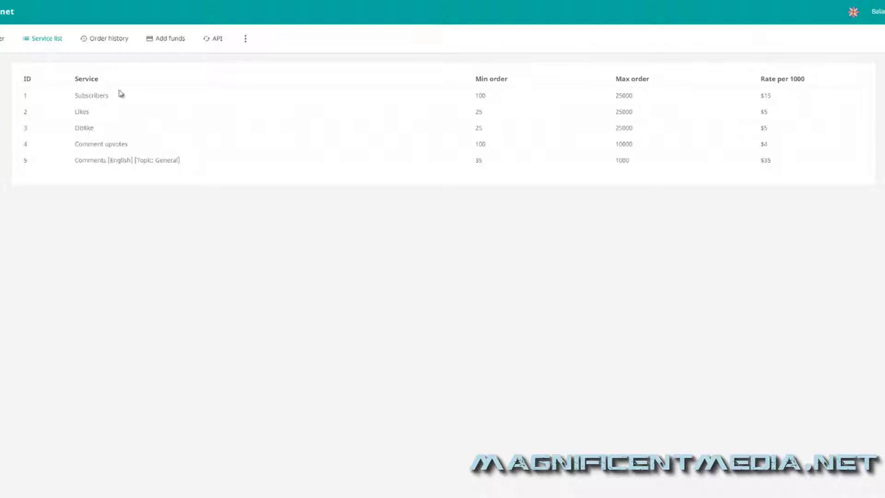
mouse_move(74, 96)
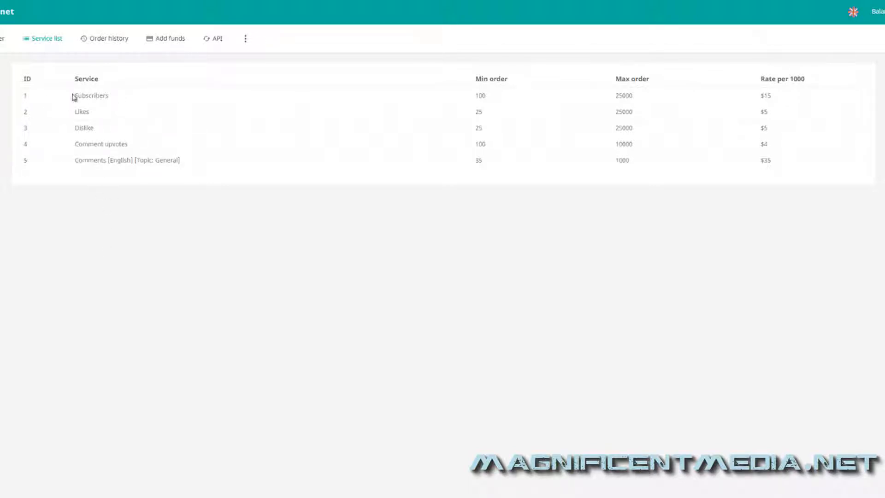
mouse_move(152, 84)
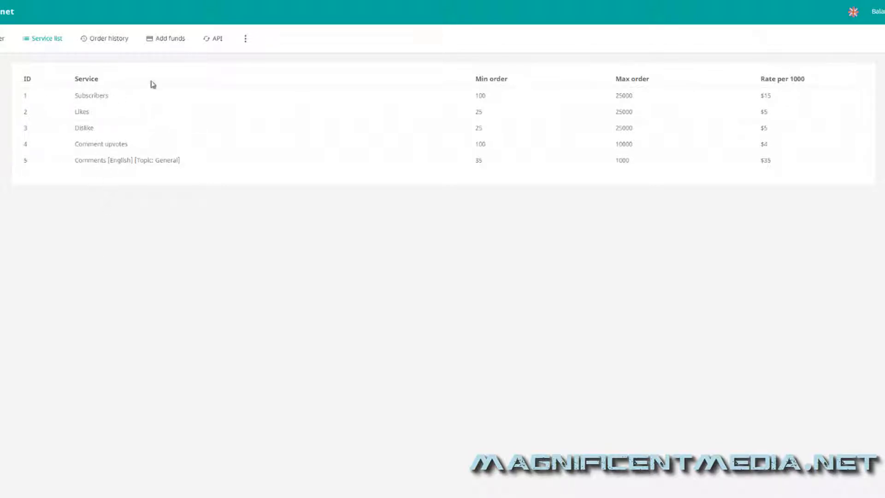
mouse_move(156, 156)
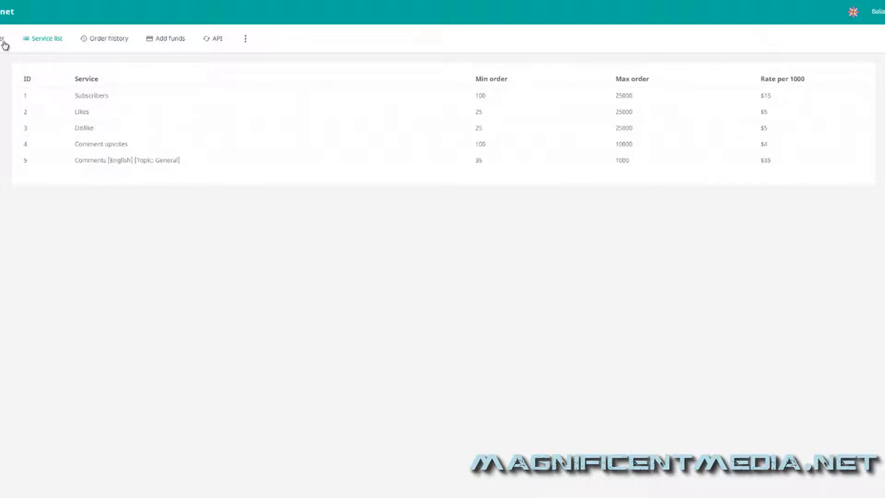
mouse_move(82, 183)
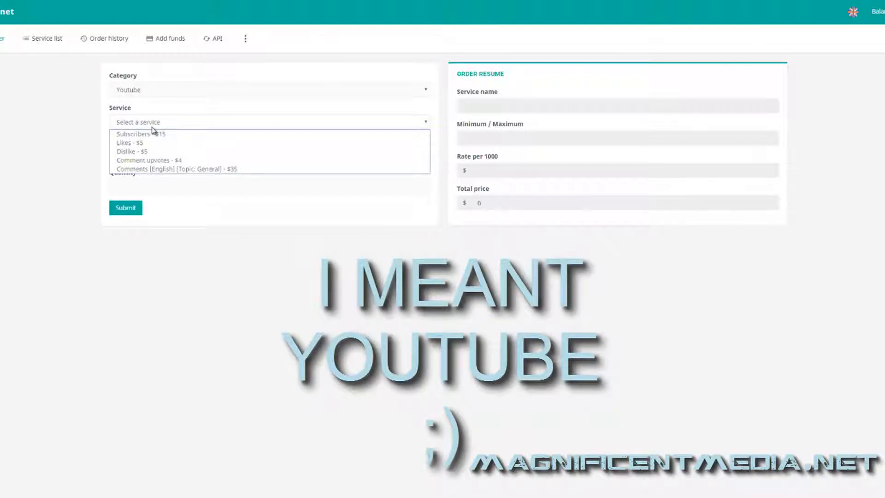
mouse_move(135, 151)
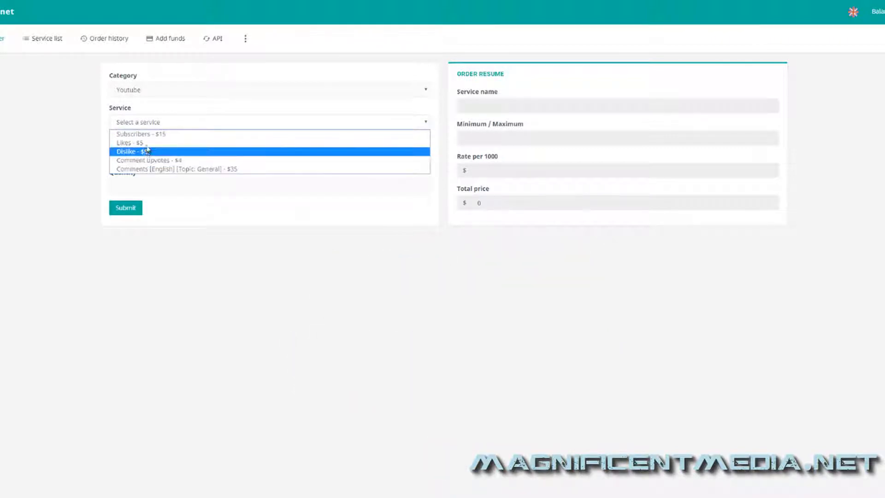
mouse_move(143, 164)
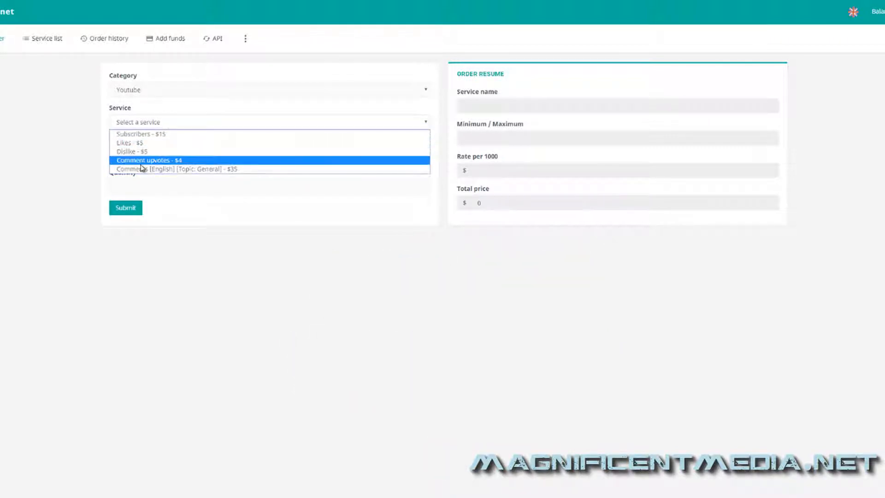
Choose Likes - $5 as the service, showing 25/25000 limits and $5 per 1000
click(129, 143)
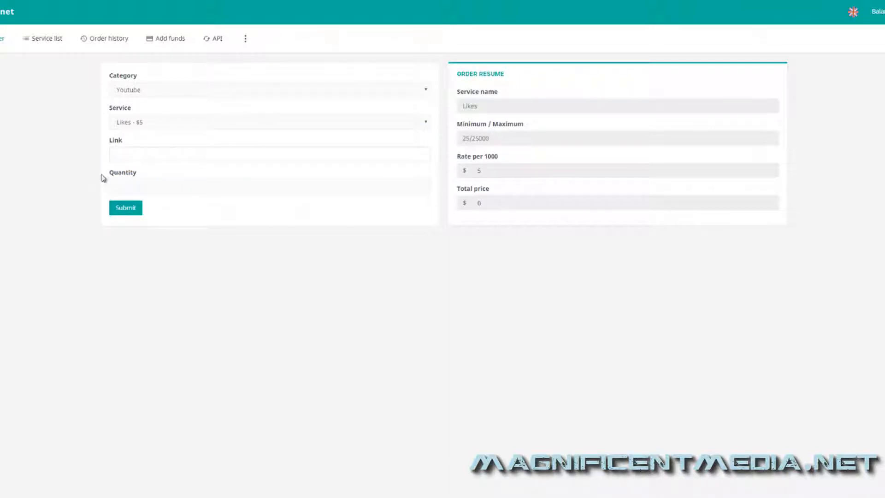
mouse_move(301, 265)
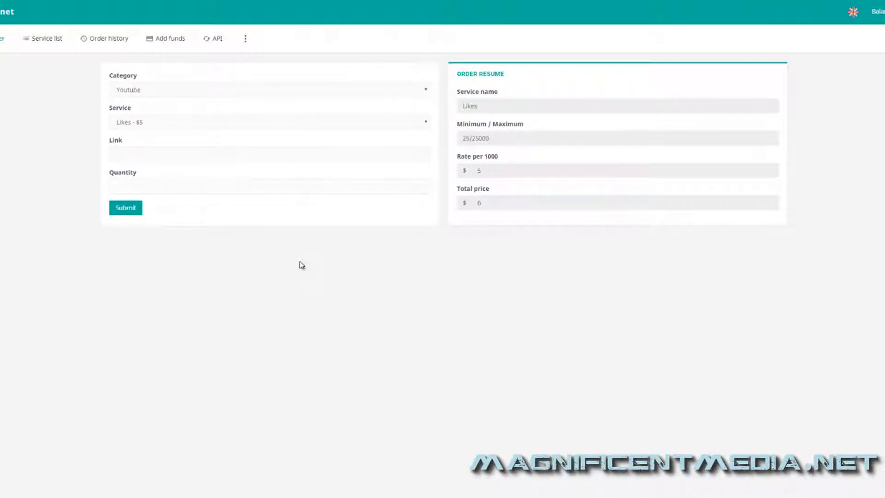
mouse_move(499, 161)
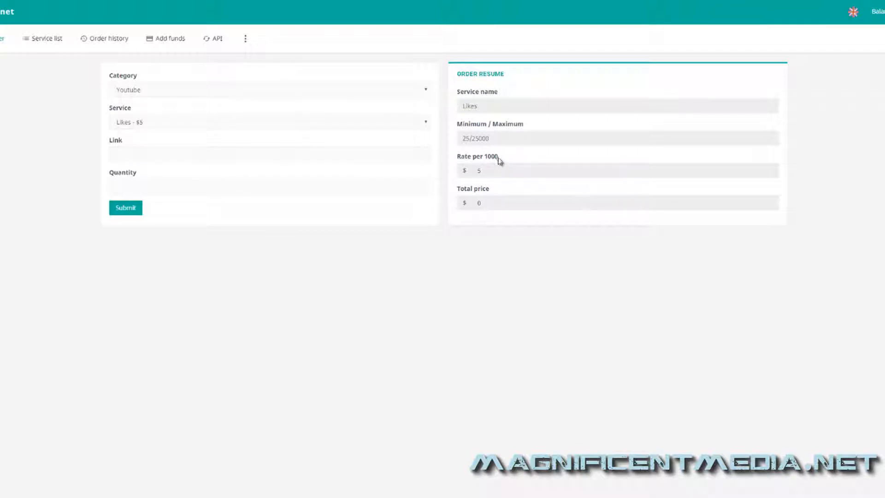
mouse_move(11, 70)
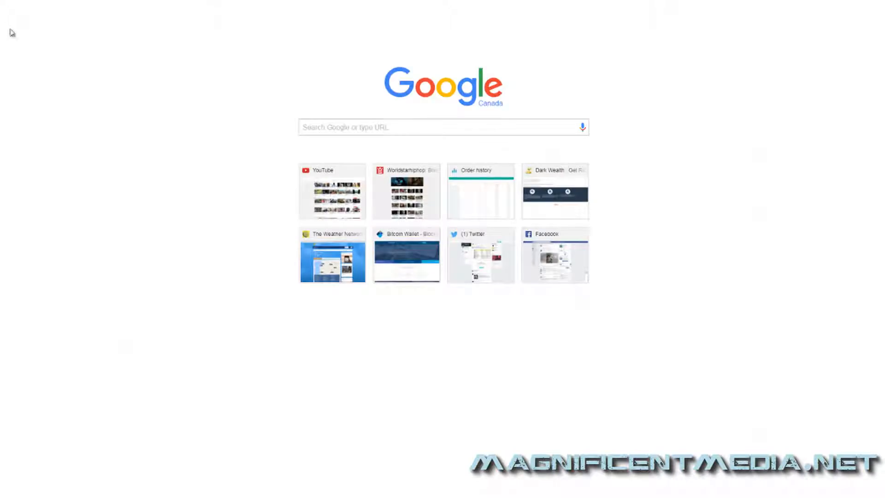
Browse YouTube to the Jordan Tower Films StacksAMilli video with 8 views and 2 likes
click(332, 191)
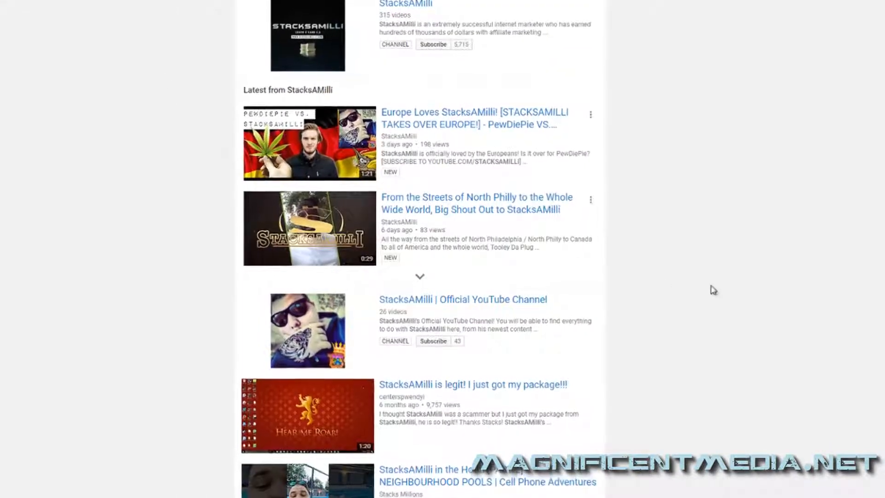
scroll(down, 3)
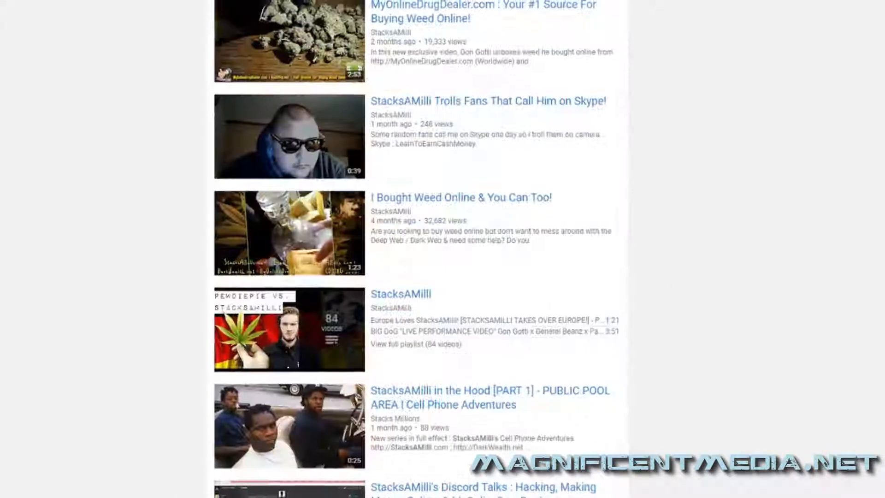
scroll(down, 3)
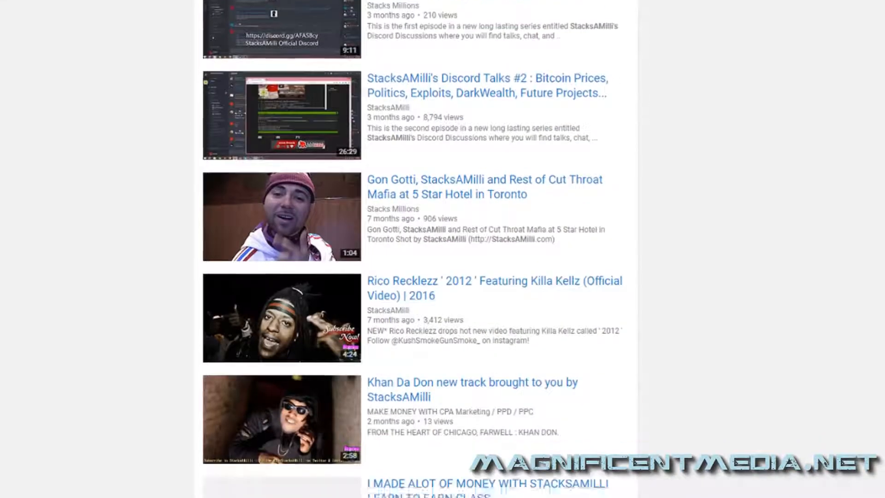
scroll(down, 3)
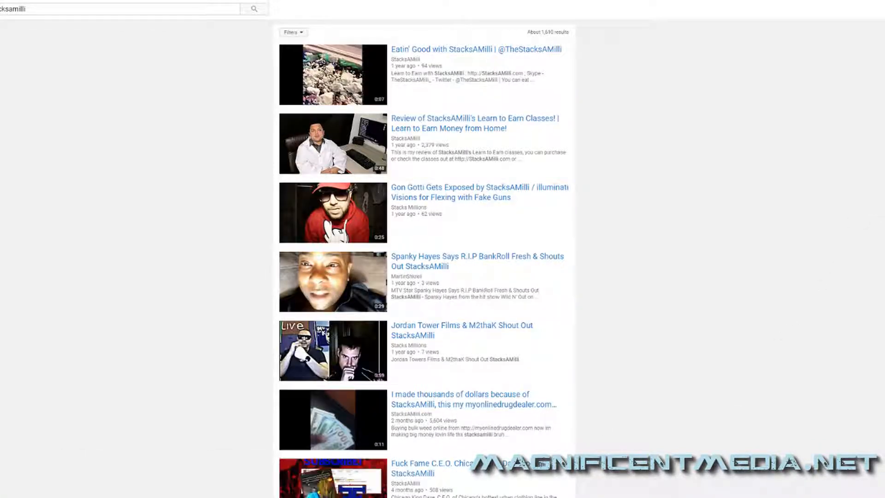
mouse_move(417, 128)
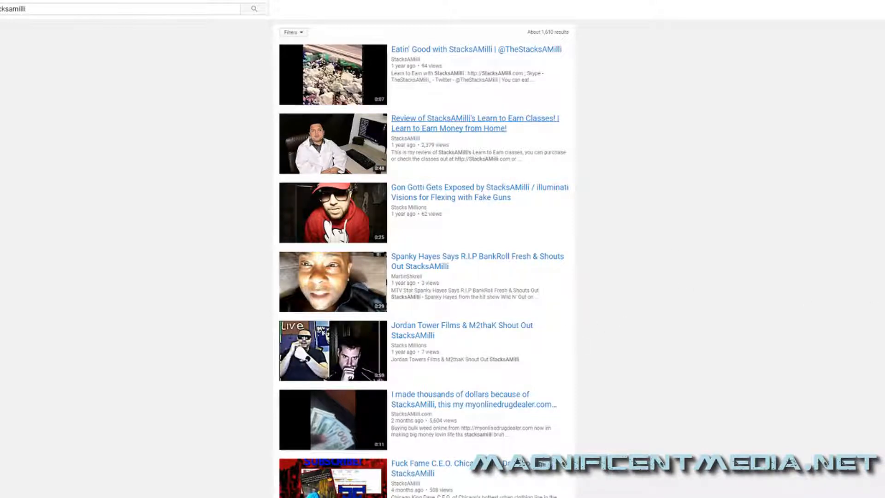
scroll(down, 3)
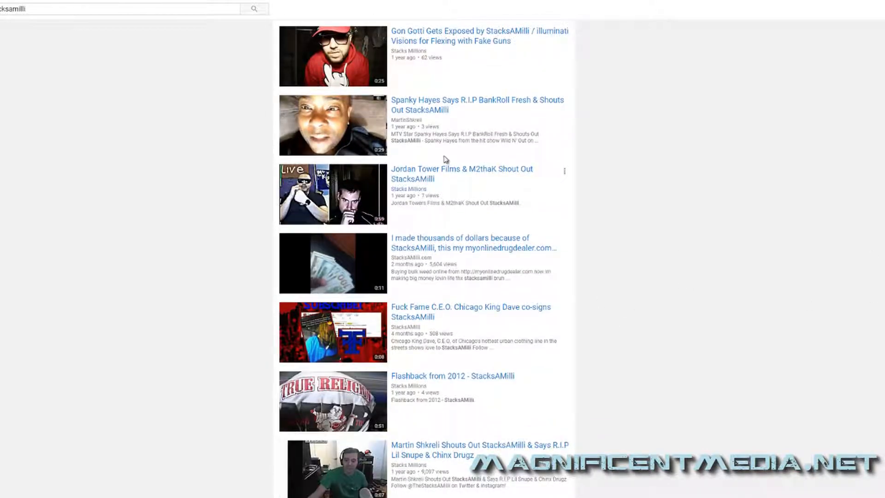
mouse_move(461, 173)
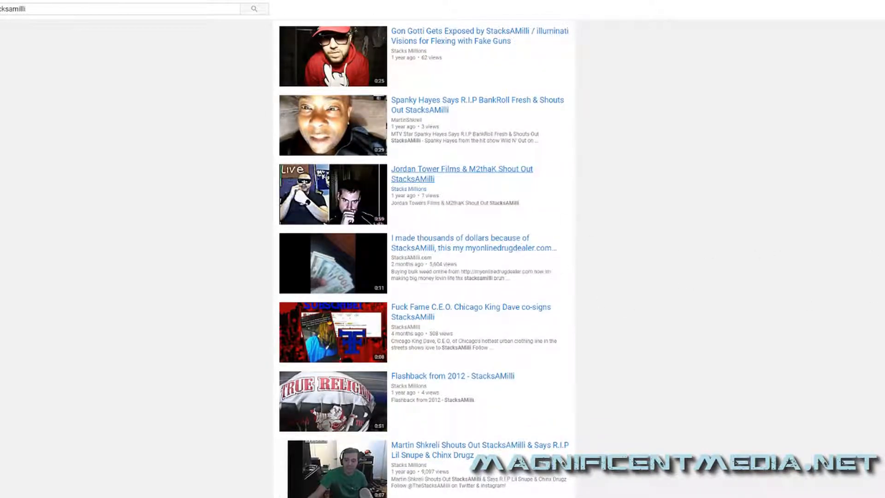
scroll(down, 3)
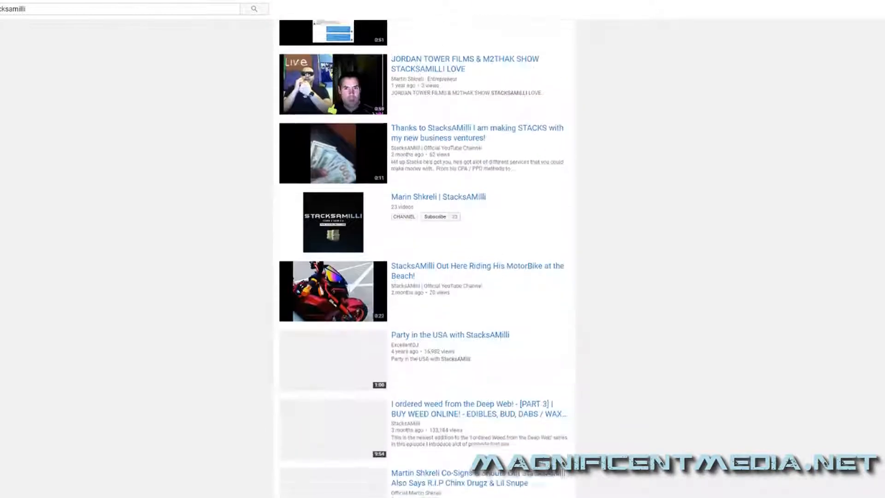
scroll(down, 3)
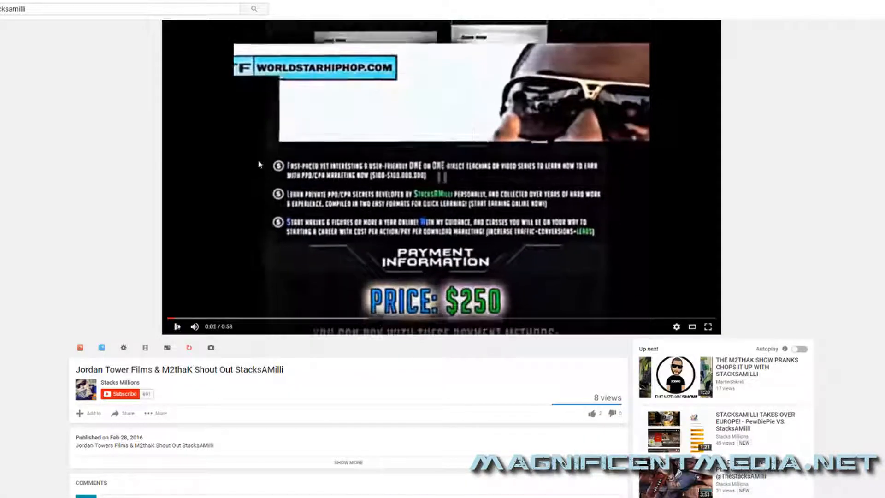
scroll(down, 3)
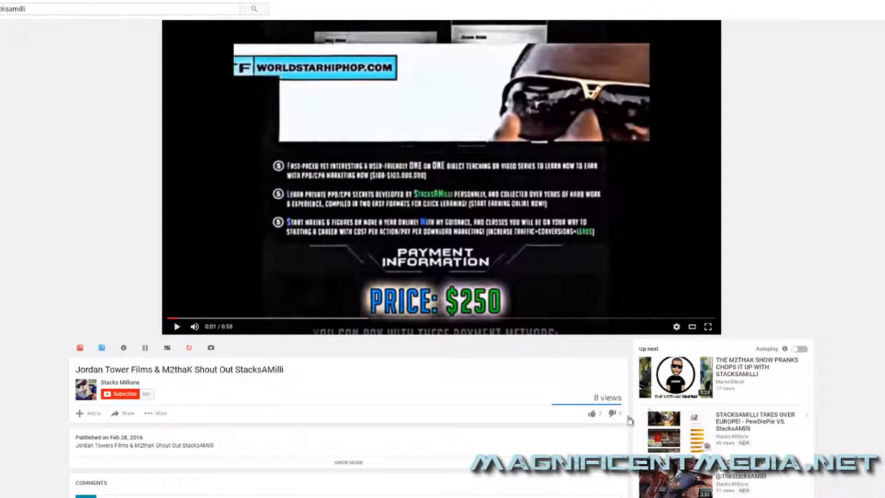
click(122, 413)
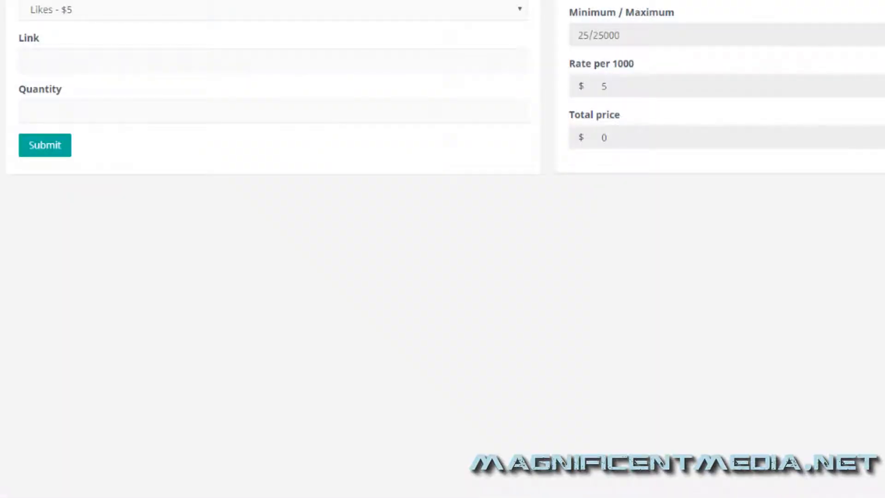
click(273, 61)
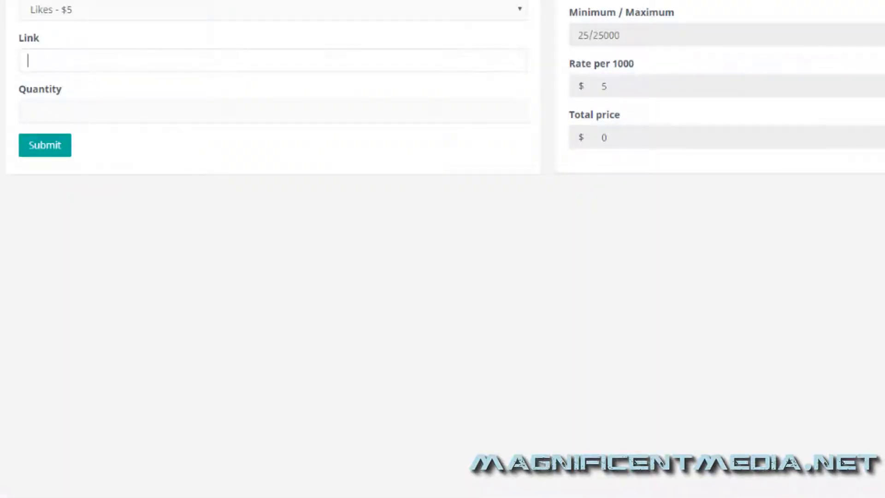
text(https://www.youtube.com/watch?v=2Djfcqxbug)
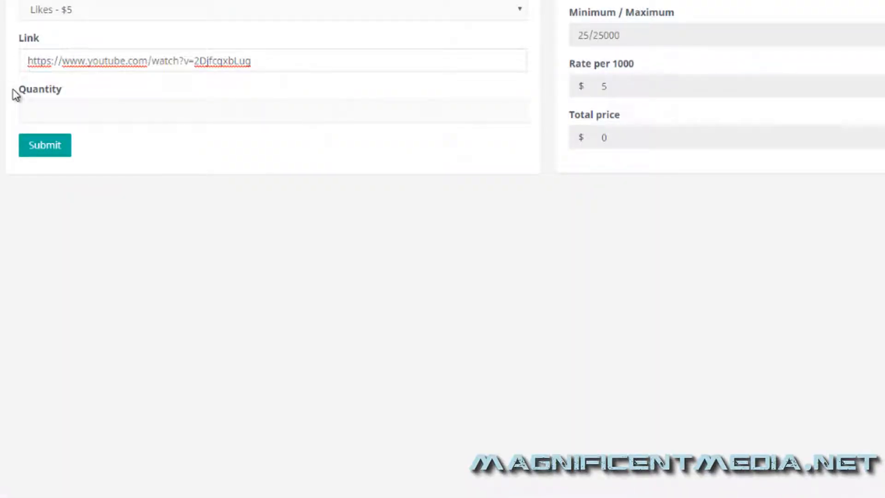
click(273, 112)
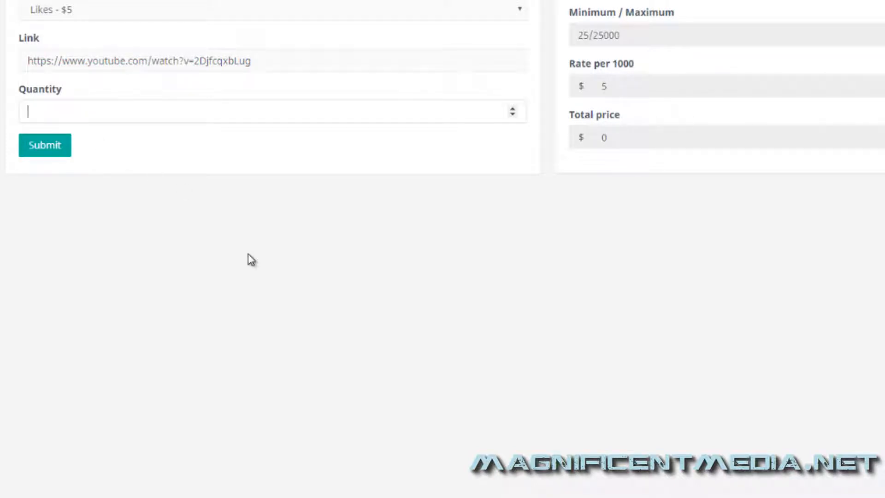
text(500)
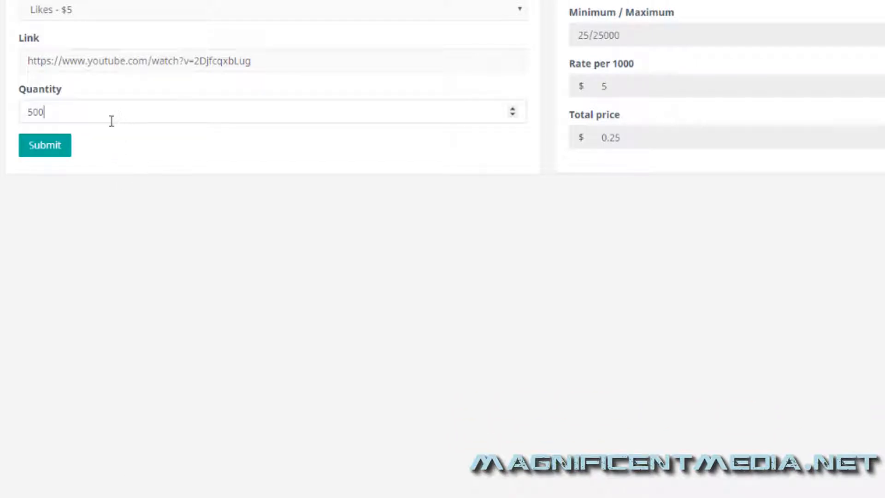
mouse_move(86, 250)
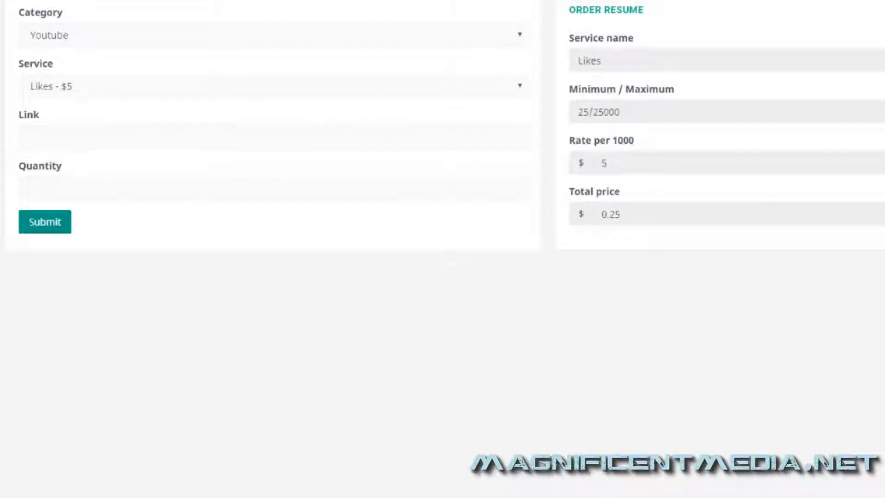
click(45, 221)
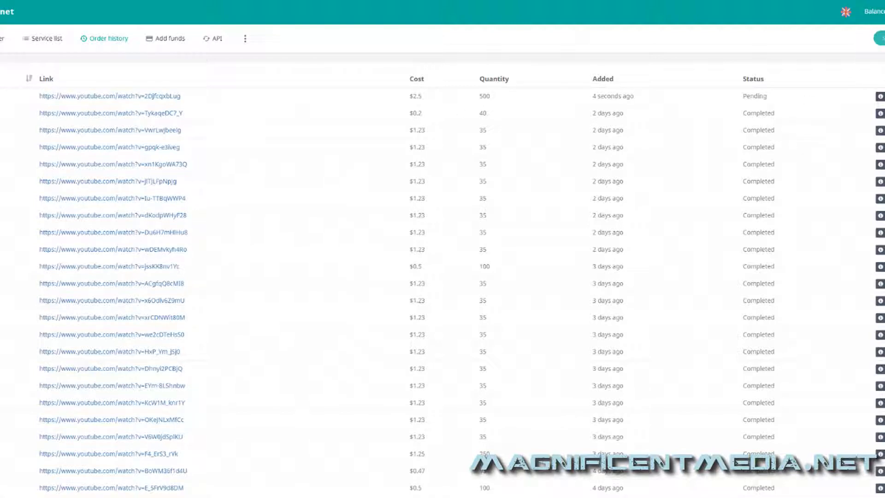
Grab the second video's share link and start a fresh YouTube order
click(110, 96)
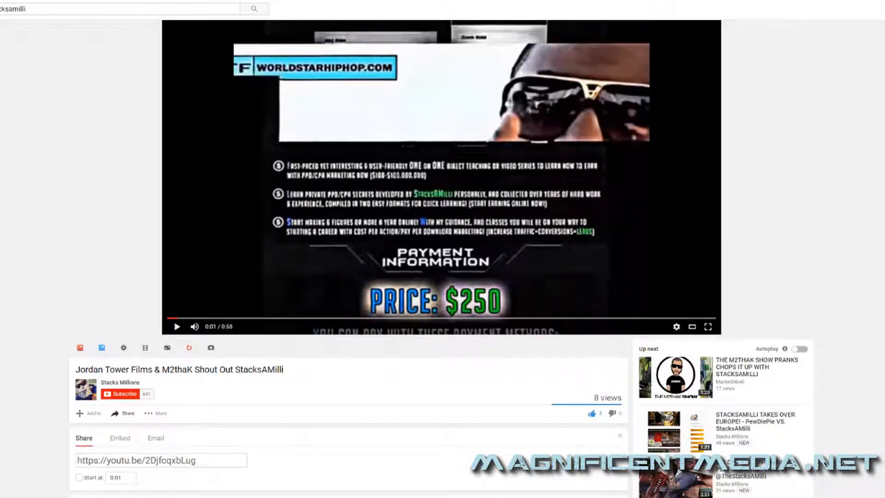
click(195, 326)
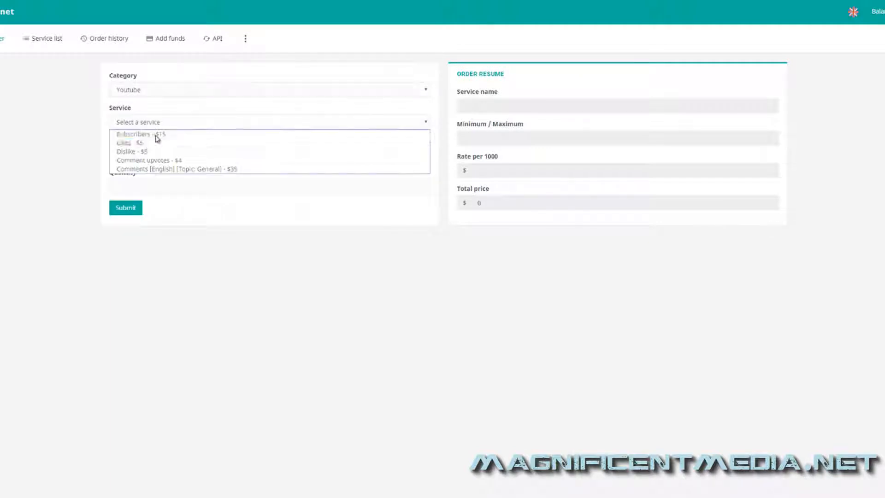
click(181, 168)
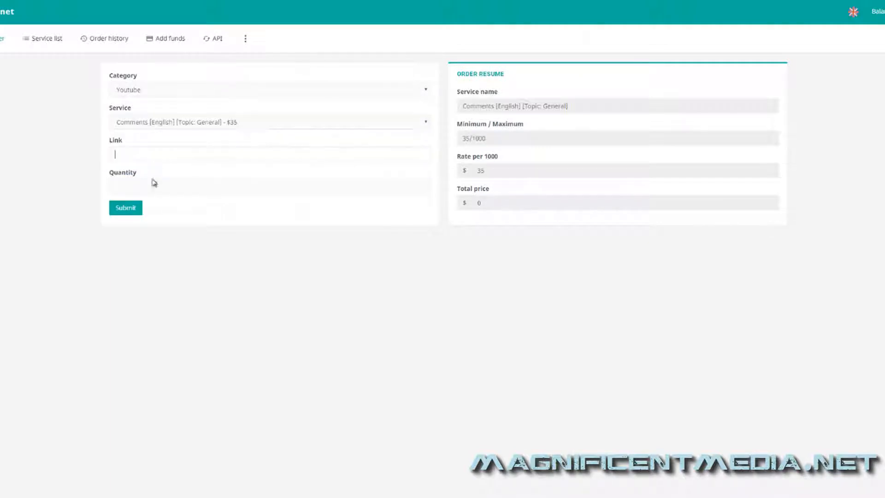
text(https://www.youtube.com/watch?v=0f1z_hzxZLc)
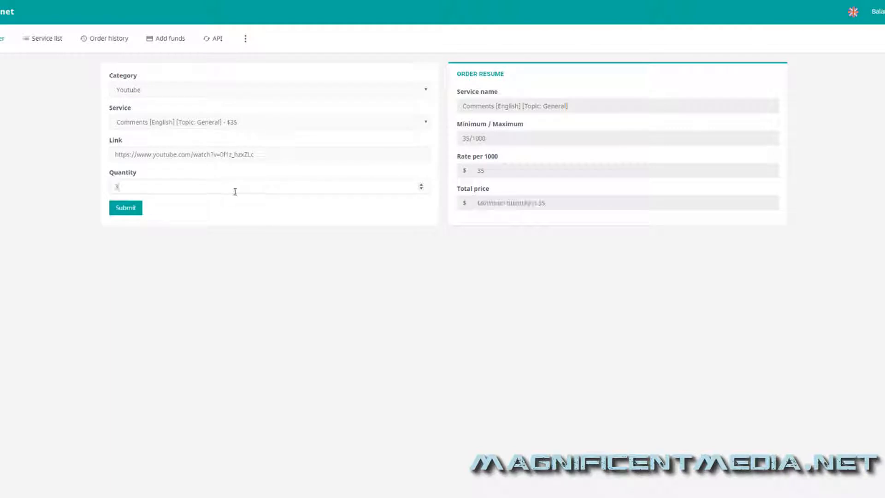
text(35)
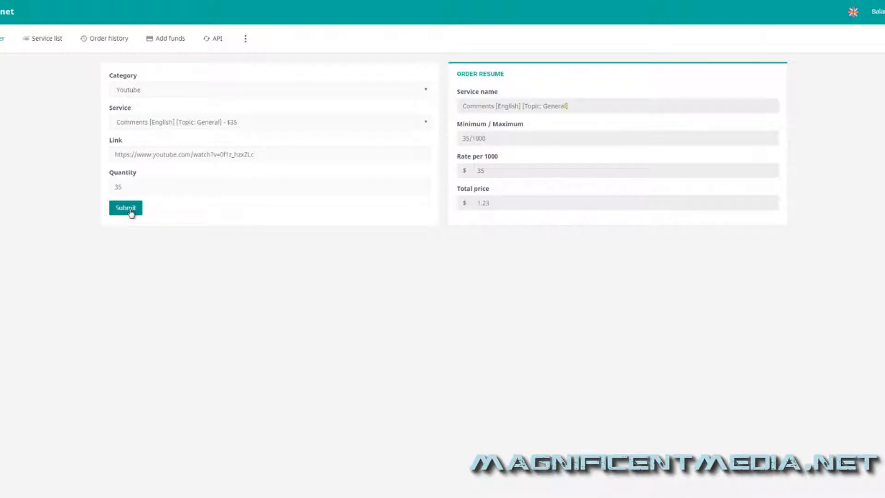
click(125, 207)
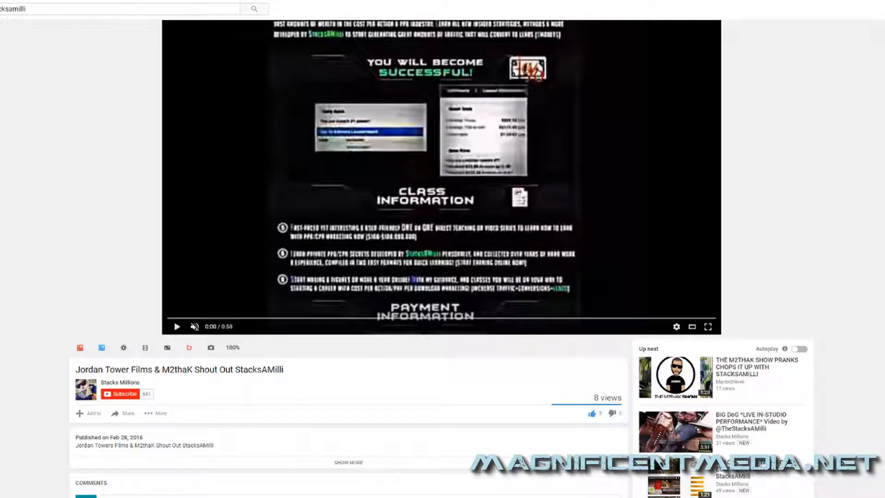
mouse_move(5, 388)
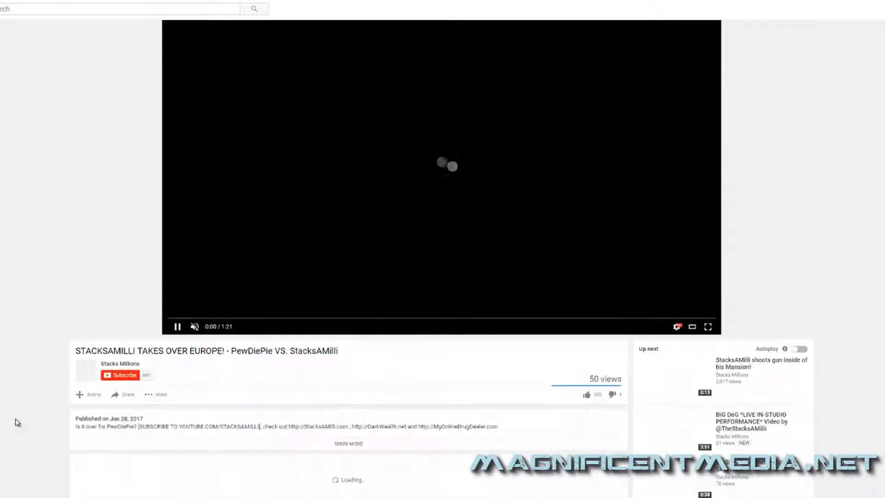
Scroll down to the STACKSAMILLI TAKES OVER EUROPE video's 4 existing comments
scroll(down, 3)
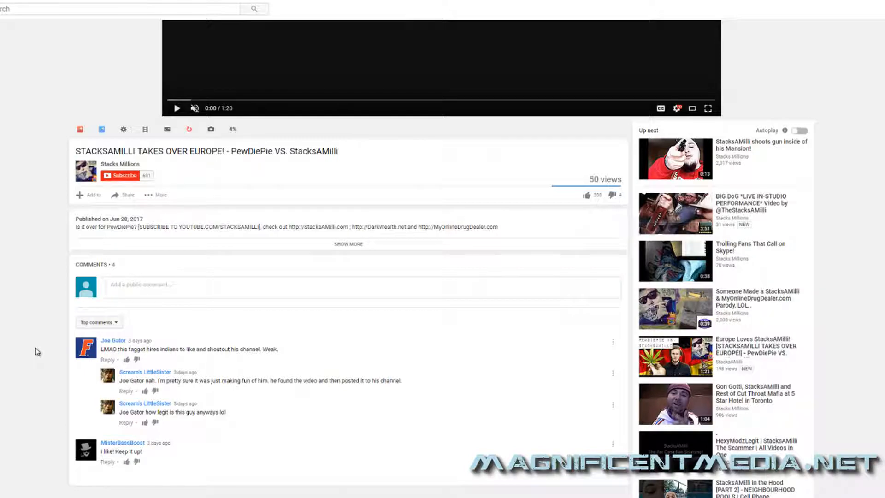
scroll(down, 3)
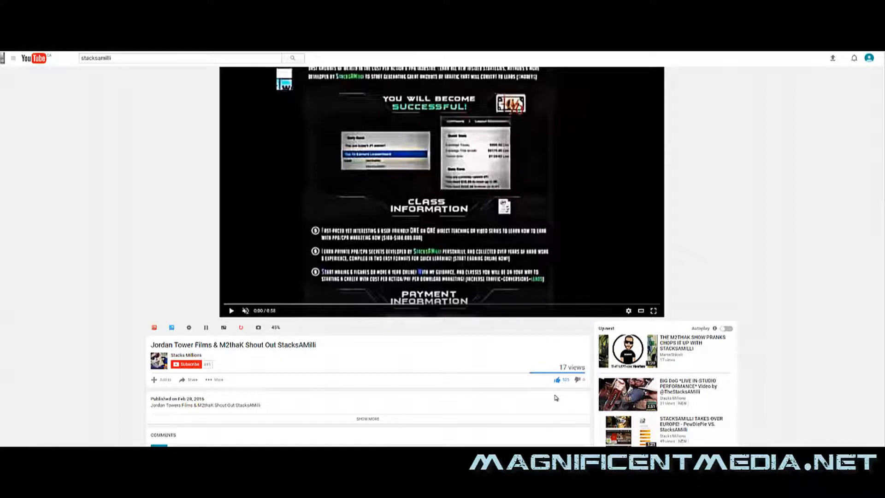
mouse_move(421, 371)
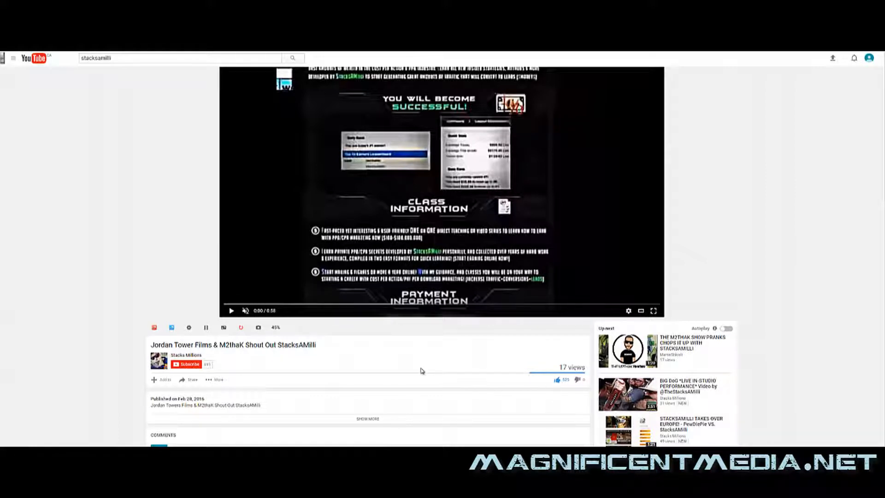
mouse_move(412, 367)
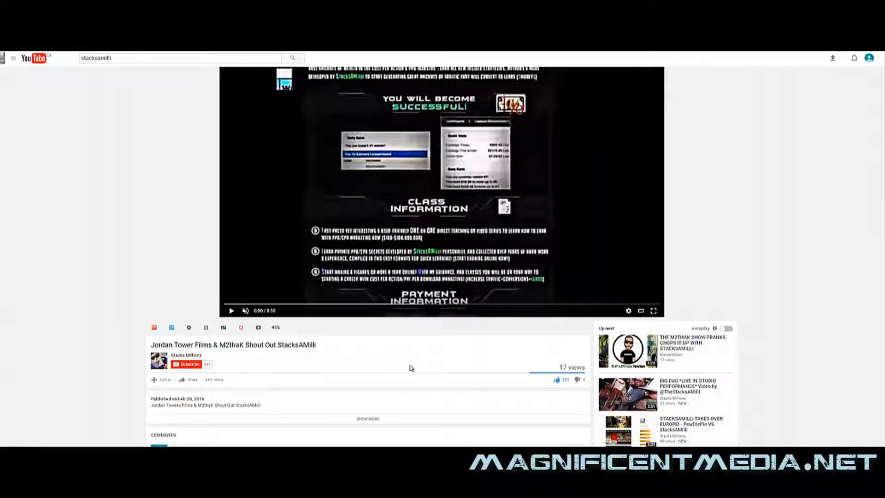
mouse_move(145, 271)
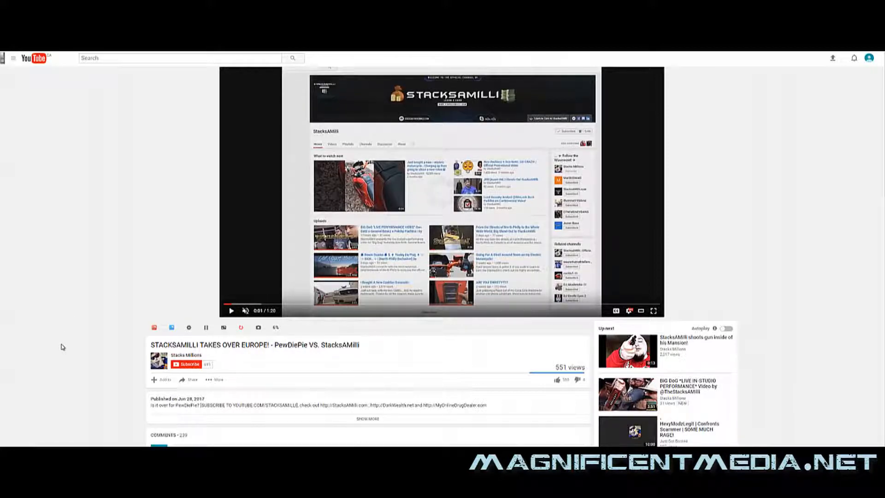
Scroll through the 239 comments of short praise like "Amazing." and back to the top
scroll(down, 3)
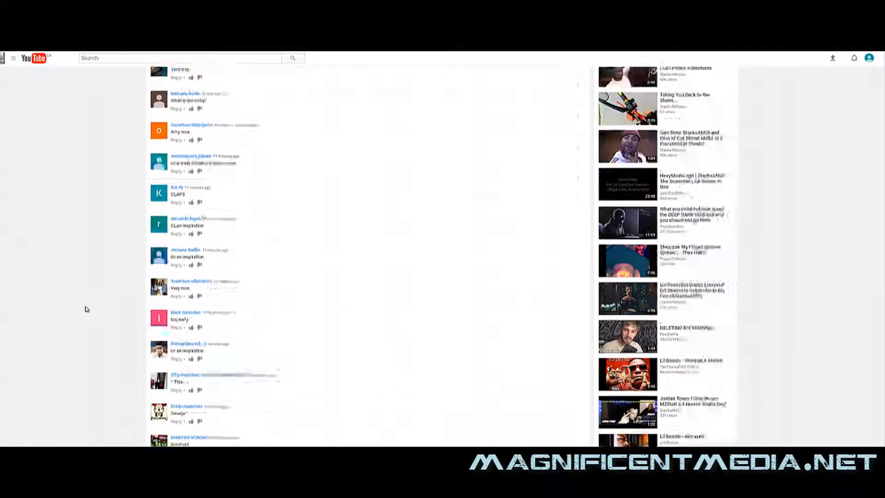
scroll(up, 3)
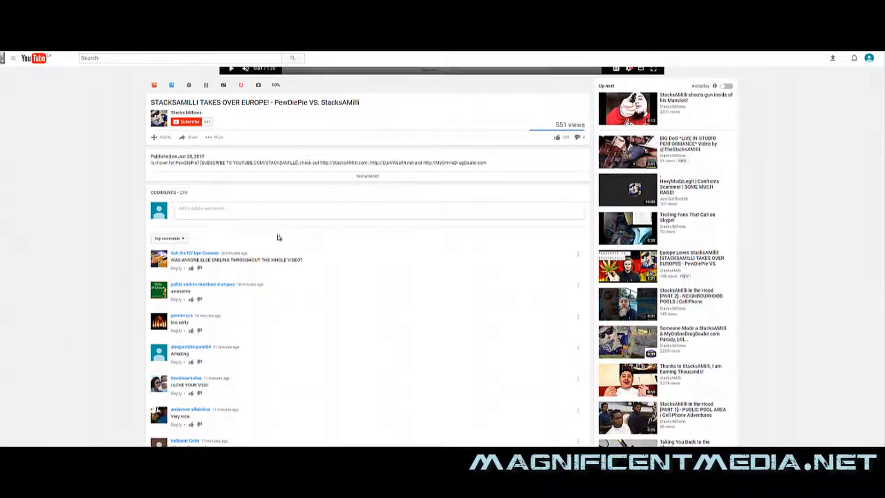
scroll(down, 3)
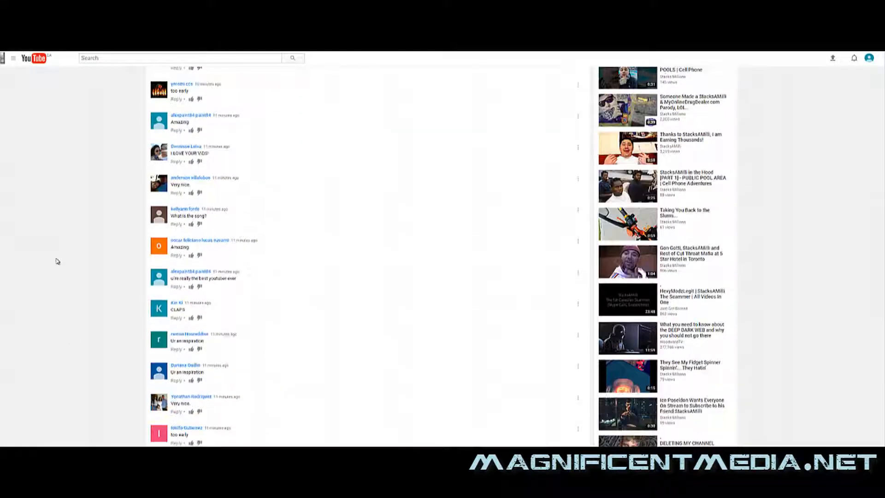
scroll(up, 3)
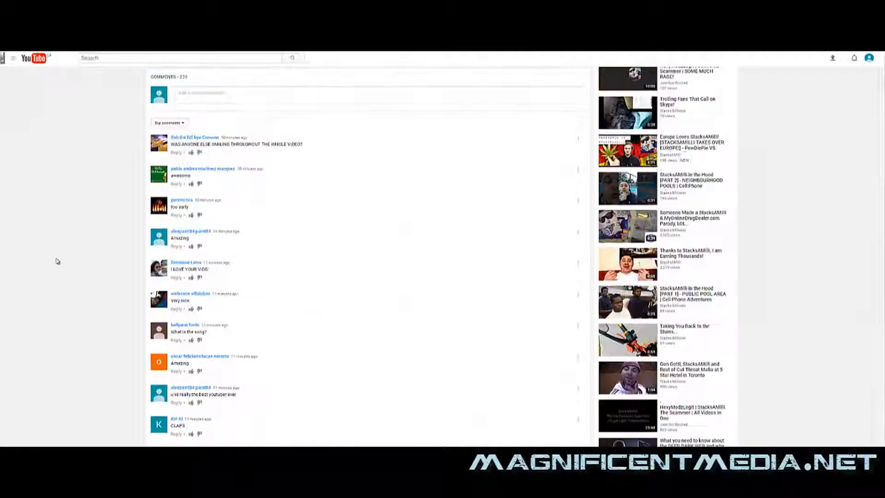
scroll(down, 3)
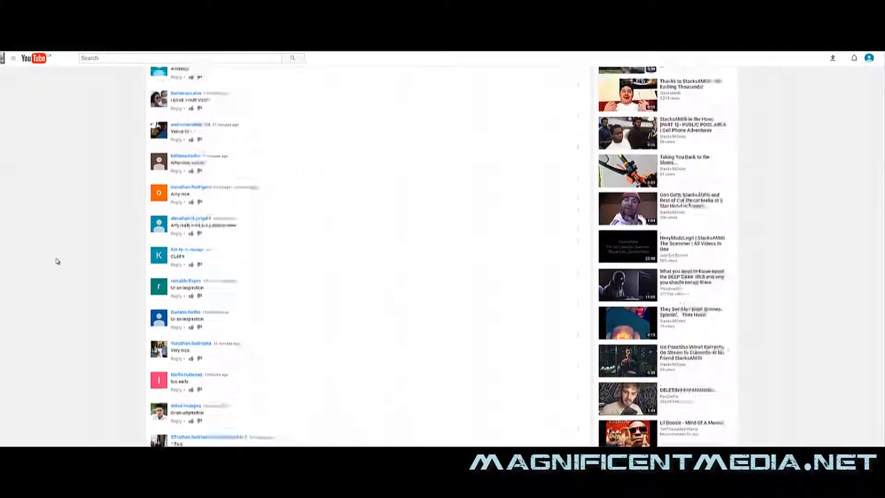
scroll(up, 3)
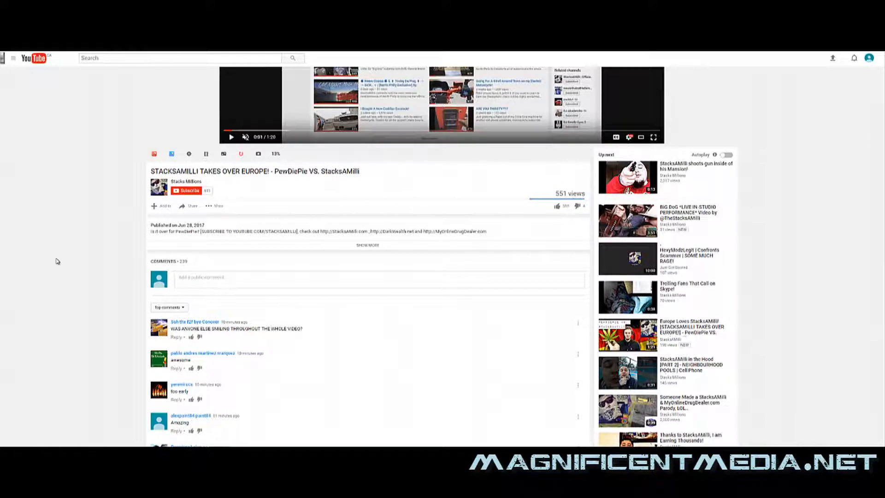